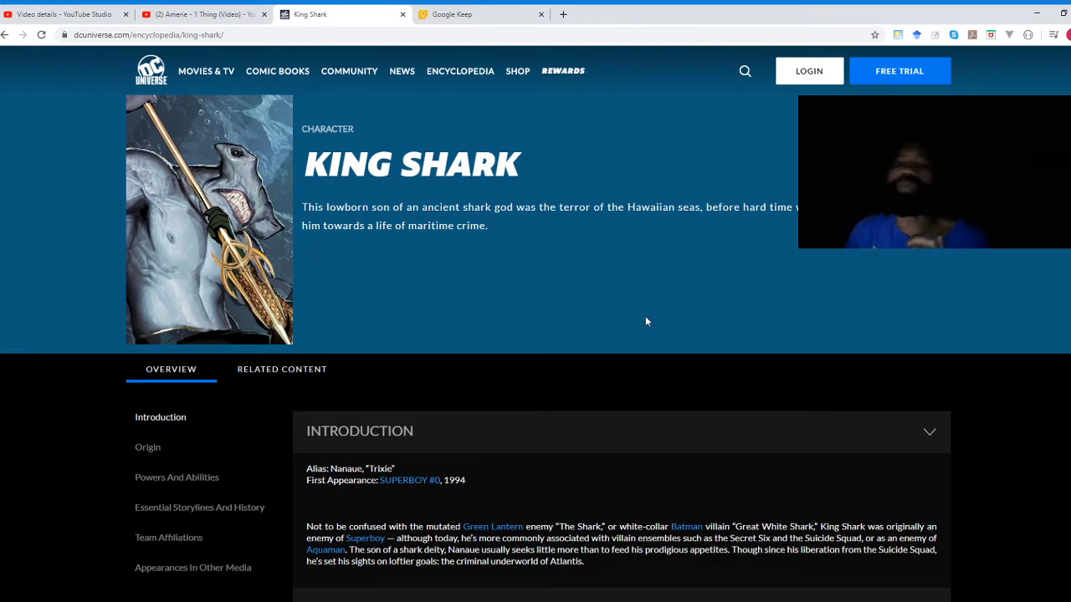
# - Scroll down the King Shark page to the Origin section on his Hawaiian menace and shark-god parentage
pyautogui.scroll(-3)
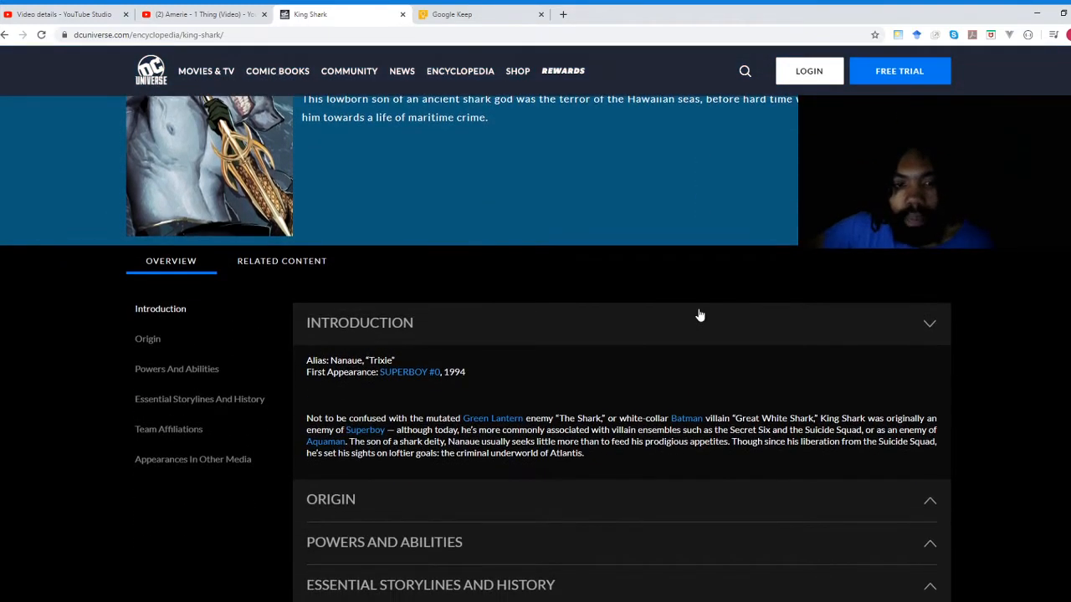
pyautogui.scroll(-3)
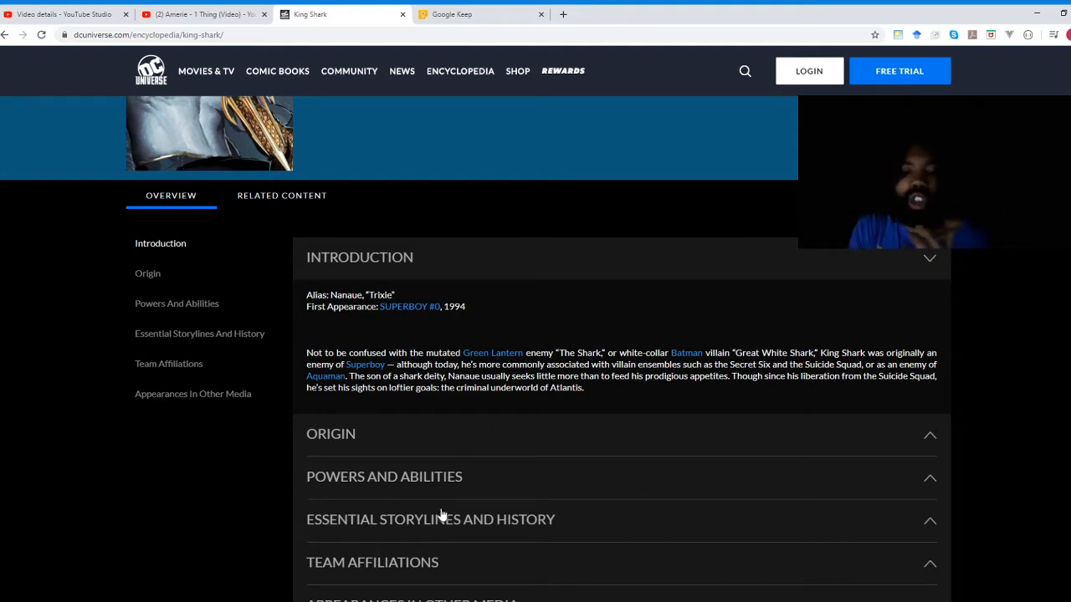
pyautogui.moveTo(751, 371)
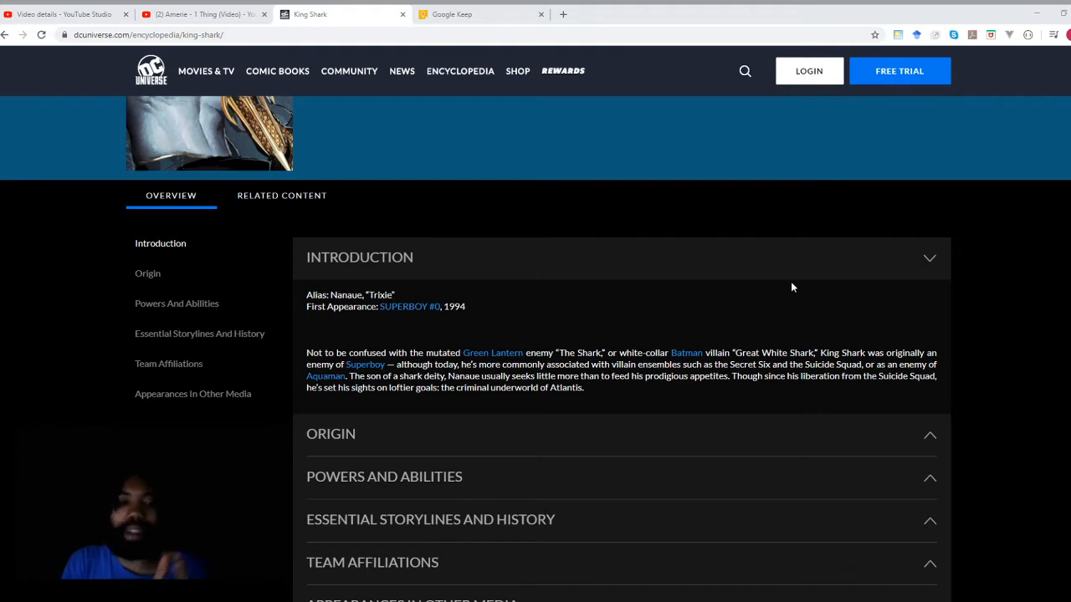
pyautogui.moveTo(306, 411)
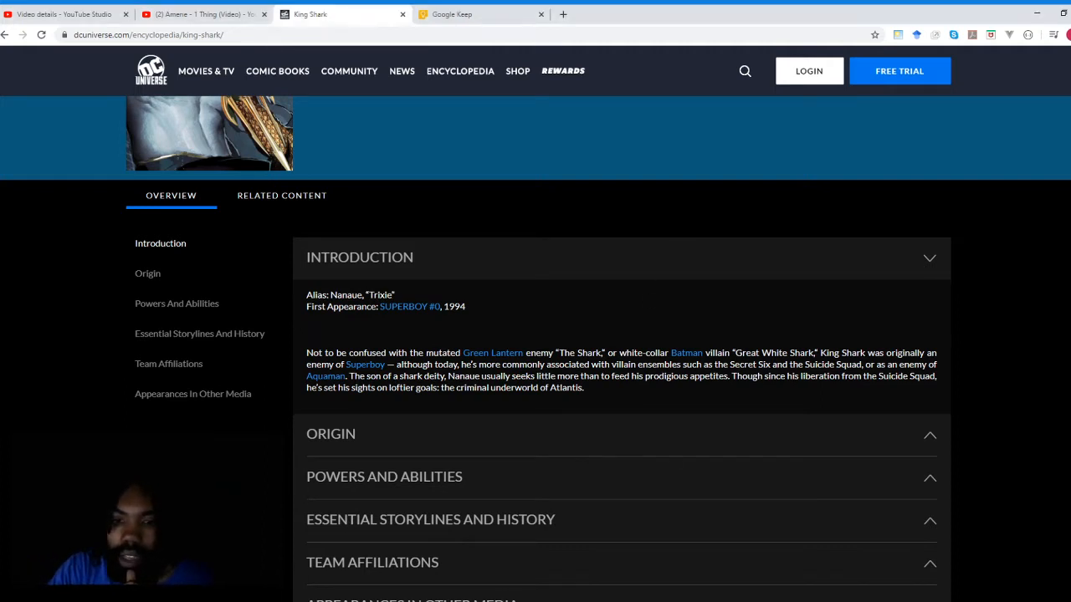
pyautogui.scroll(-3)
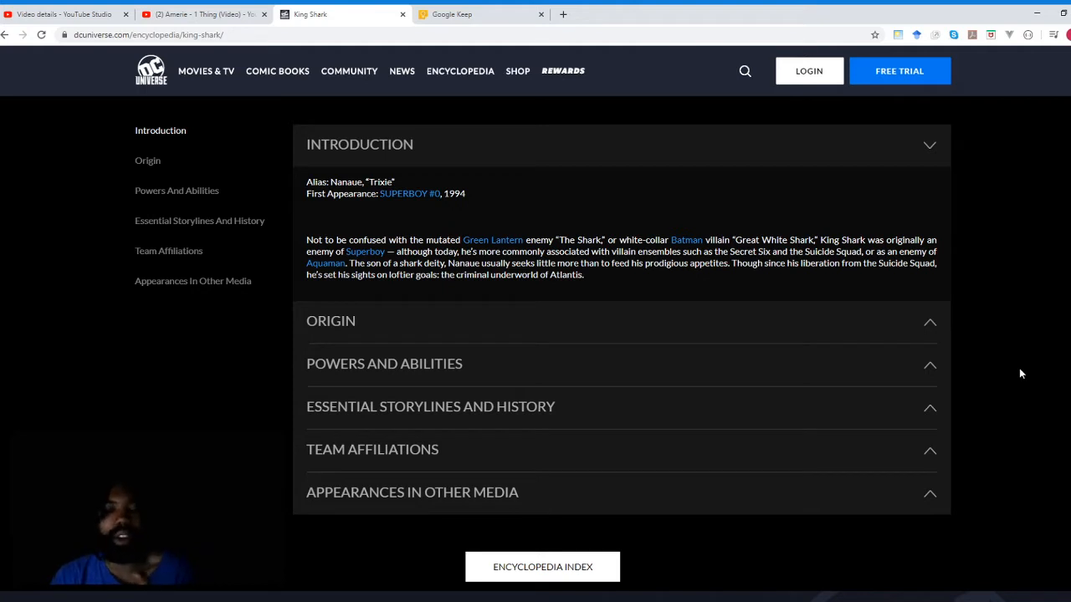
pyautogui.moveTo(861, 328)
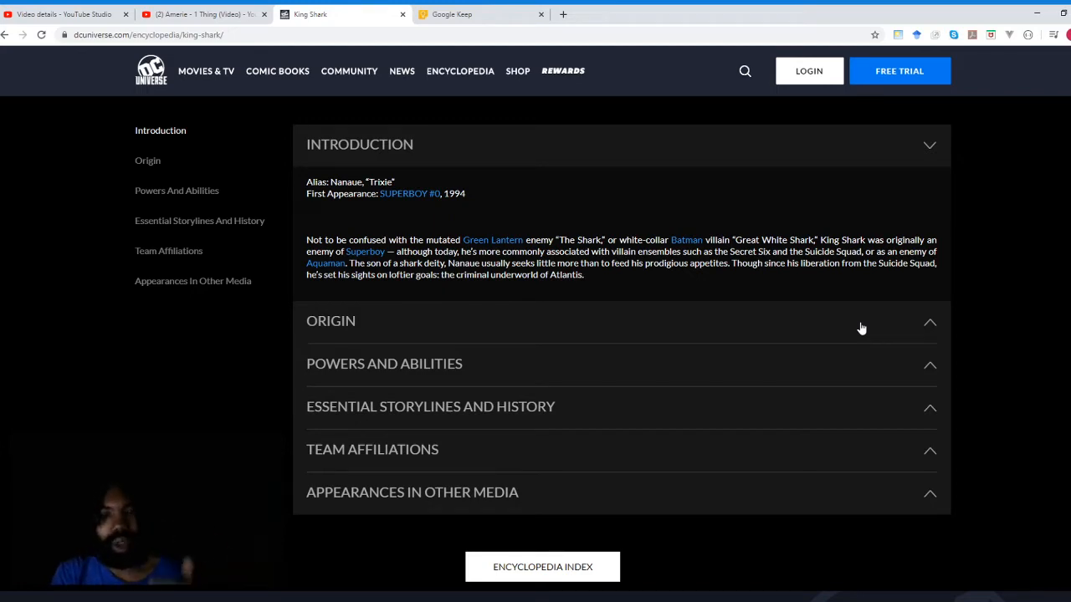
pyautogui.scroll(-3)
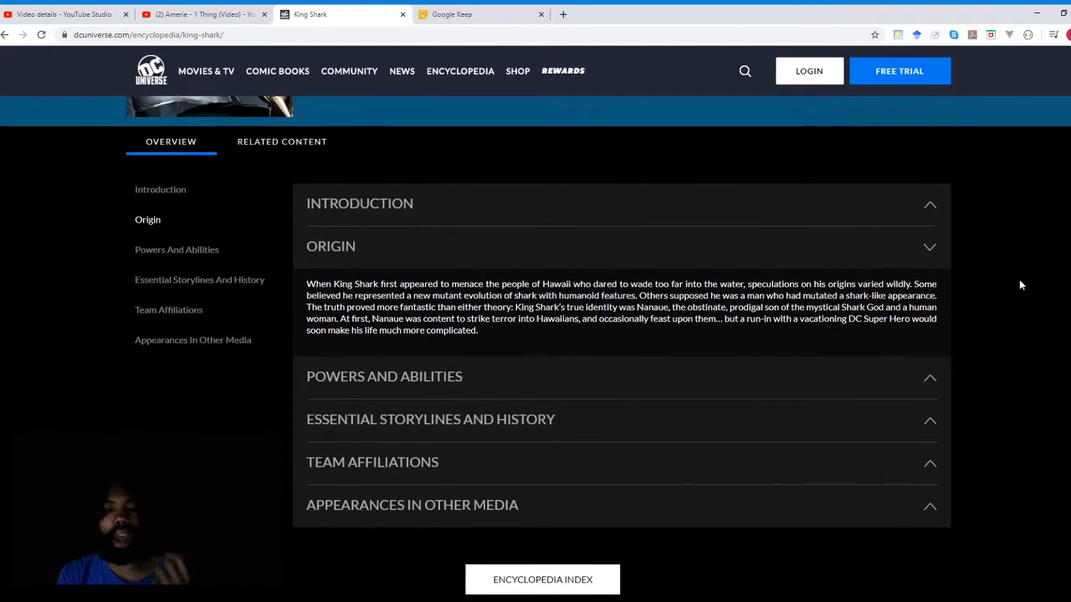
# - Scroll down toward the Powers and Abilities section of the King Shark page
pyautogui.scroll(-3)
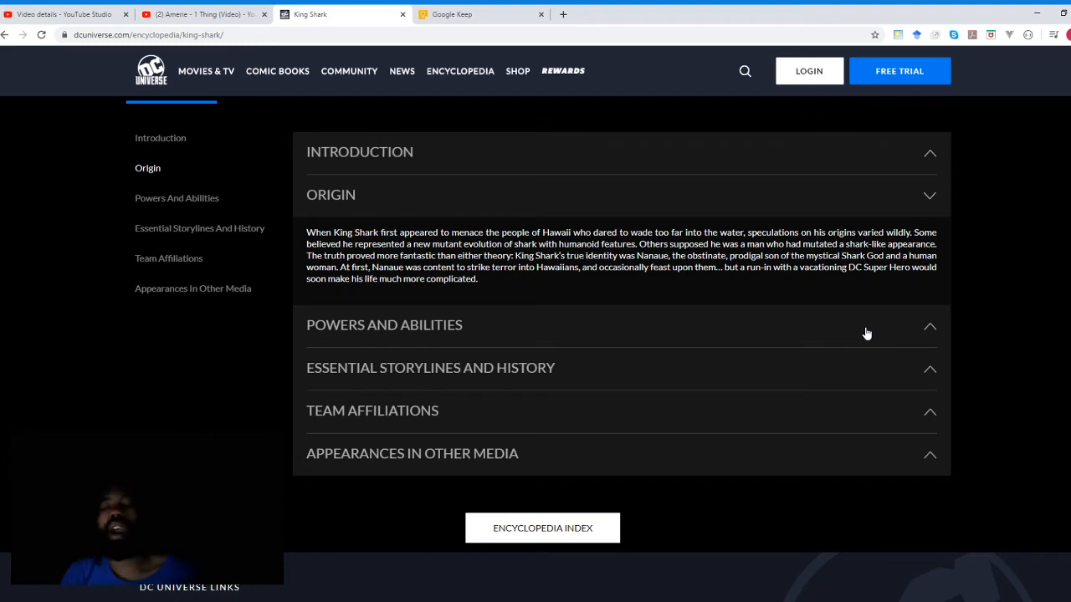
pyautogui.moveTo(842, 340)
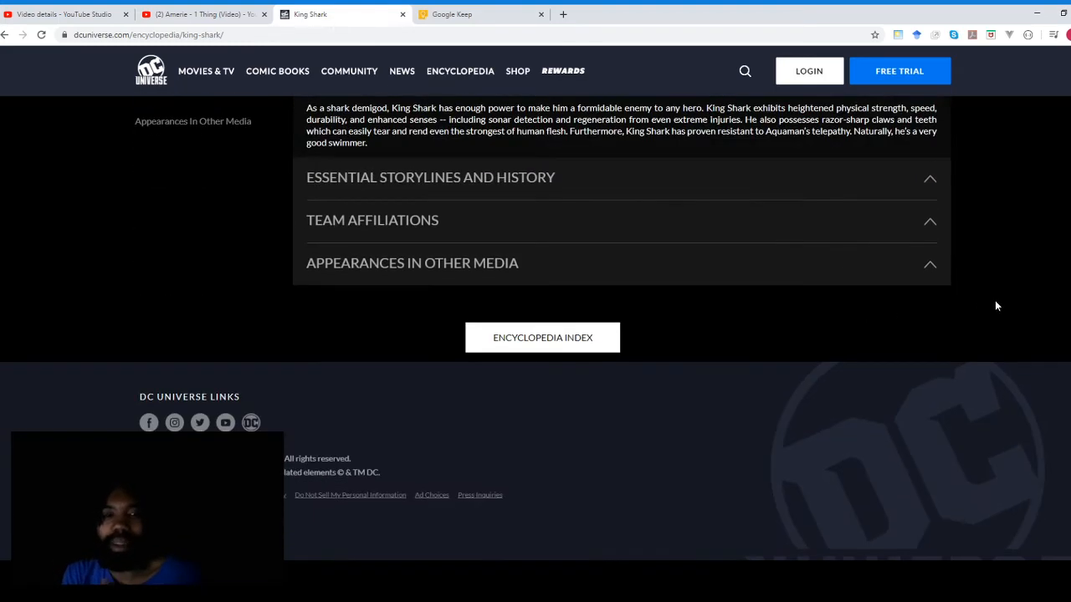
# - Scroll up toward the Essential Storylines and History header on the King Shark page
pyautogui.scroll(3)
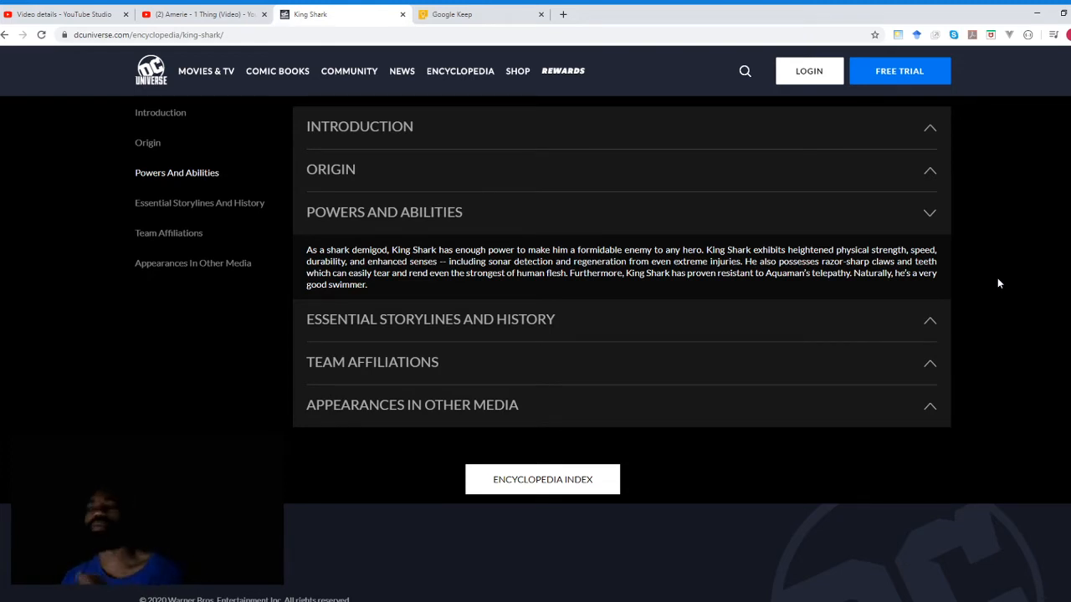
pyautogui.moveTo(860, 323)
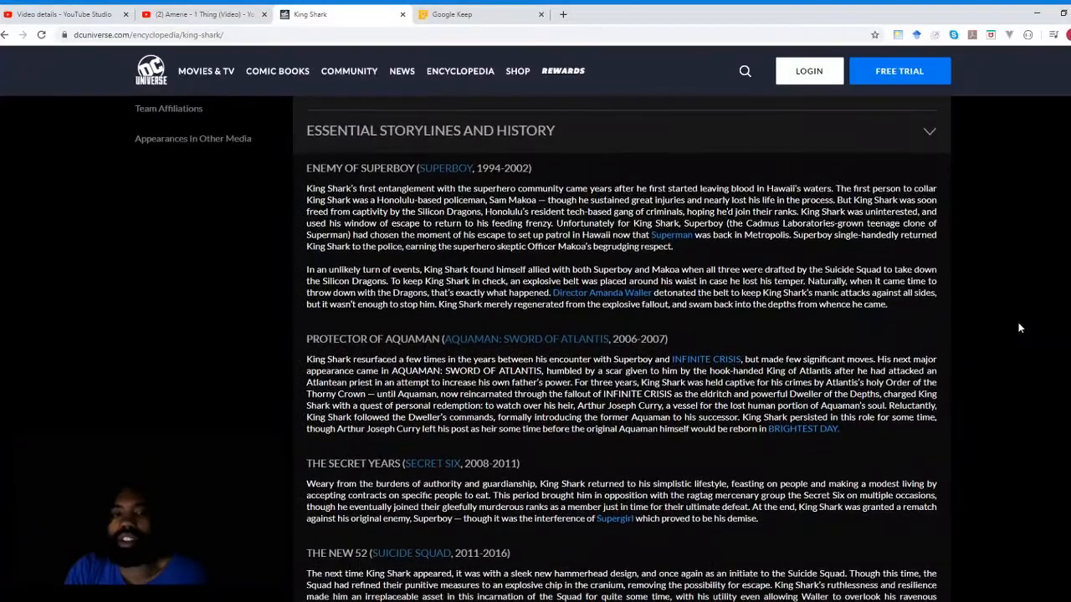
pyautogui.scroll(-3)
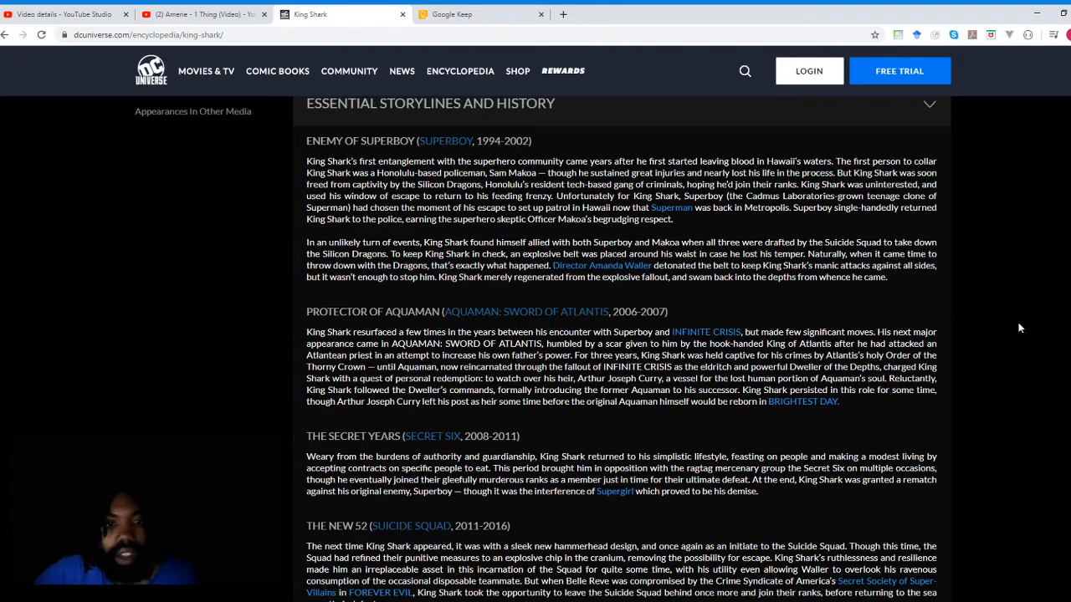
pyautogui.scroll(-3)
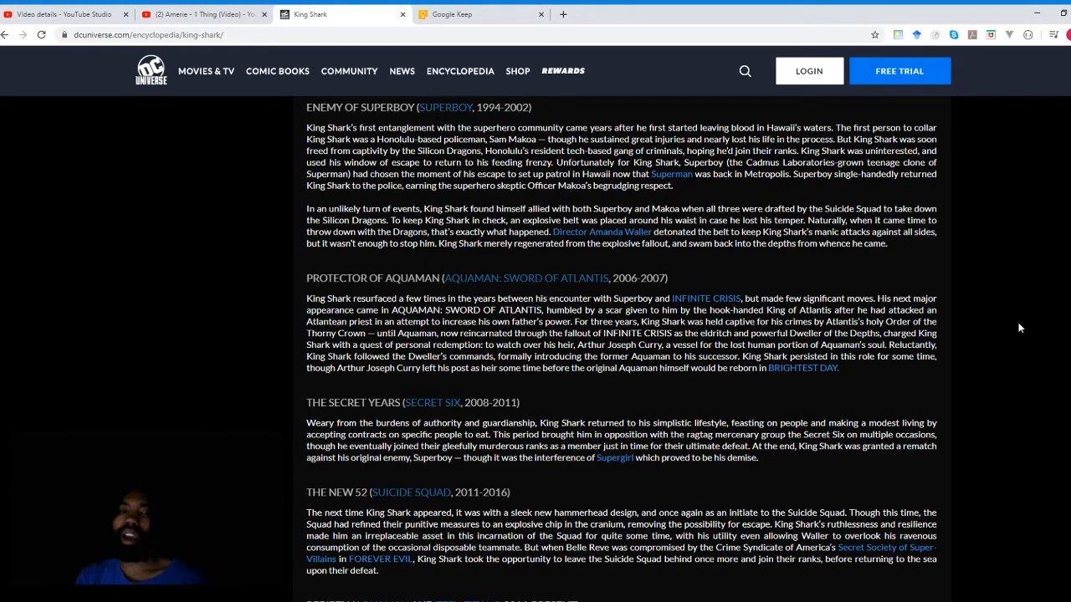
pyautogui.scroll(-3)
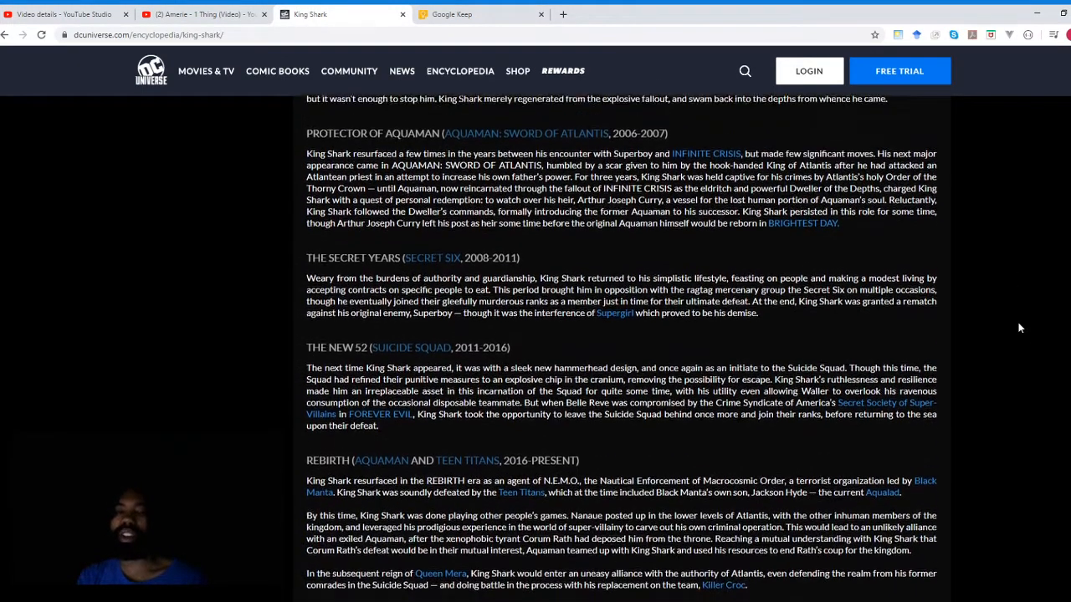
pyautogui.scroll(-3)
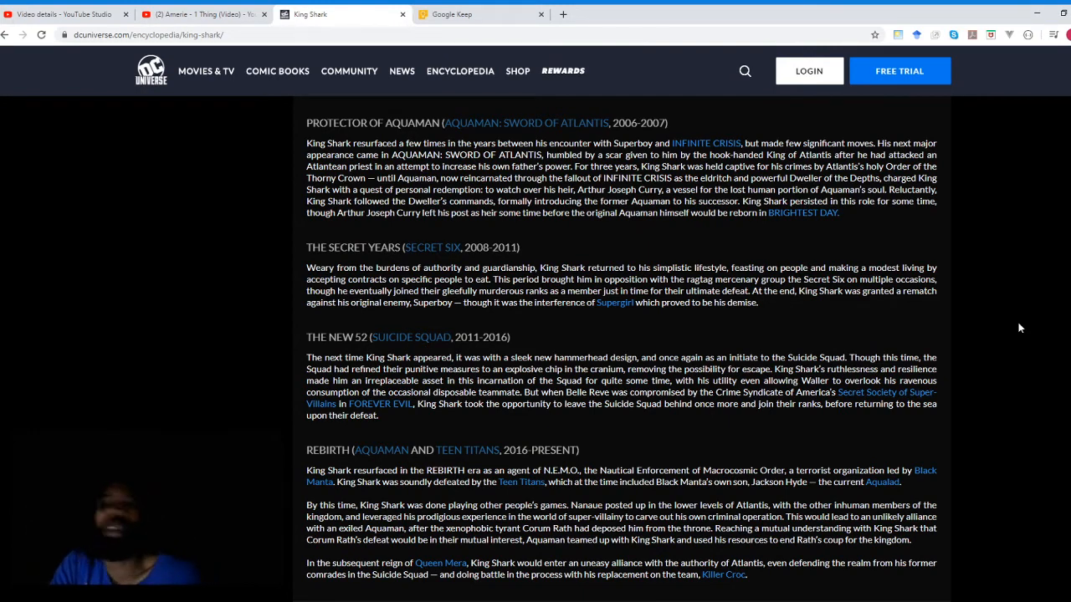
pyautogui.scroll(-3)
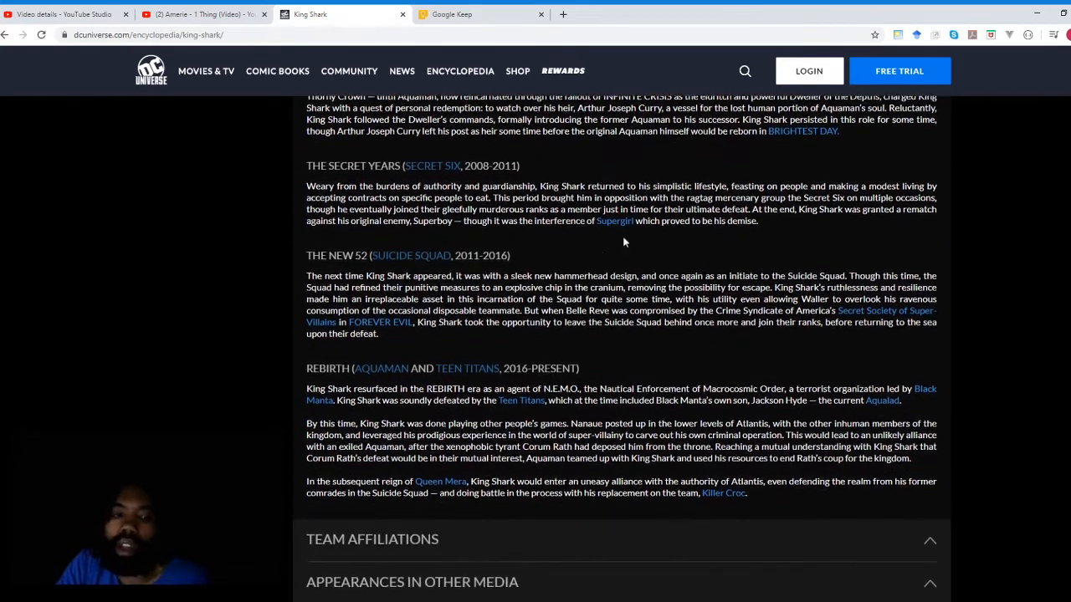
pyautogui.moveTo(544, 176)
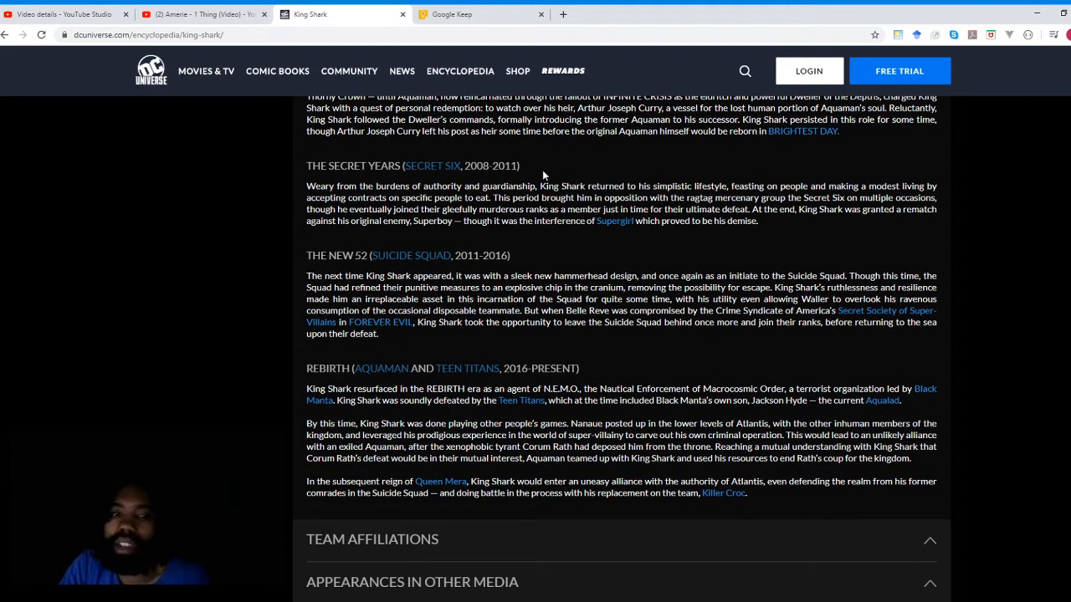
pyautogui.moveTo(577, 164)
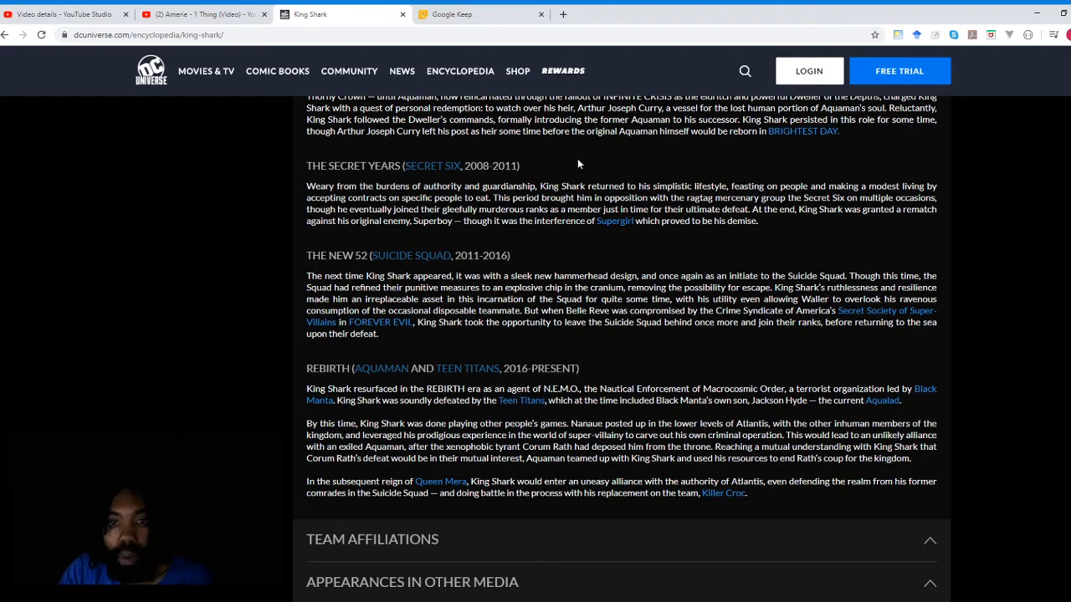
pyautogui.scroll(-3)
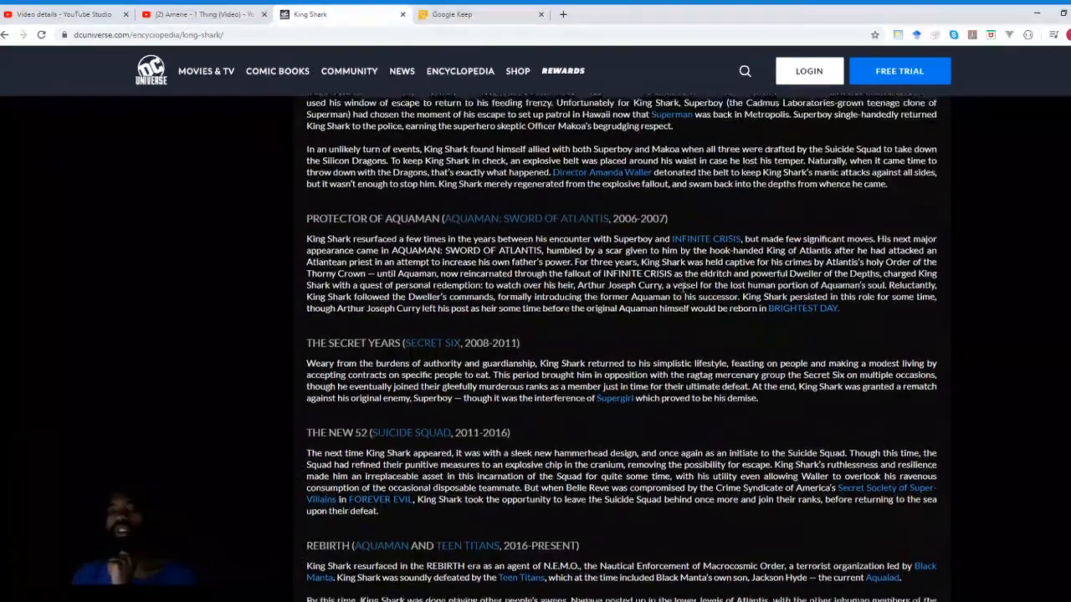
pyautogui.scroll(-3)
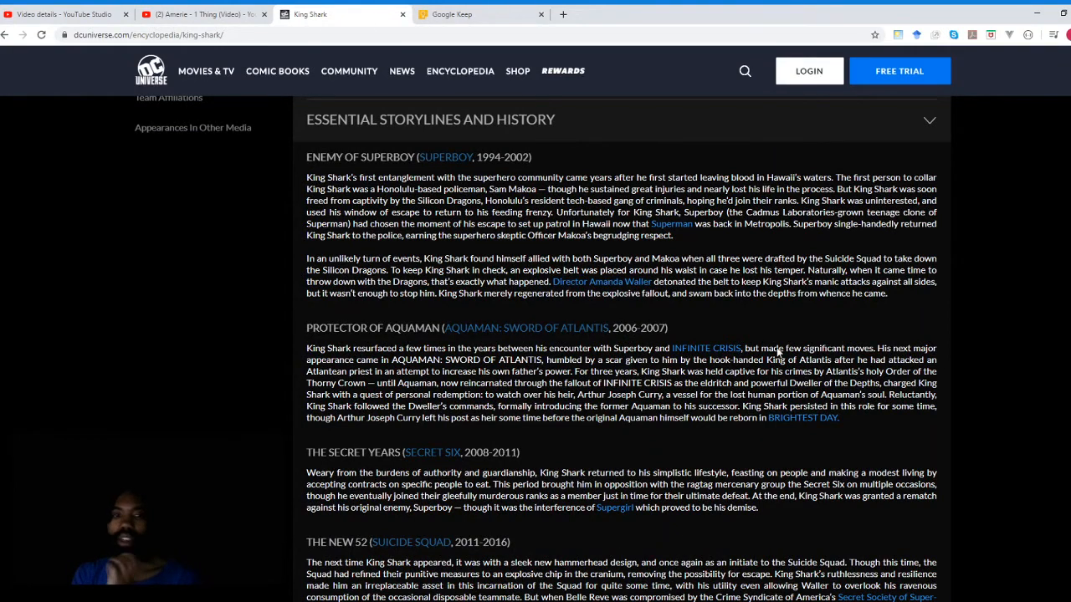
pyautogui.moveTo(525, 471)
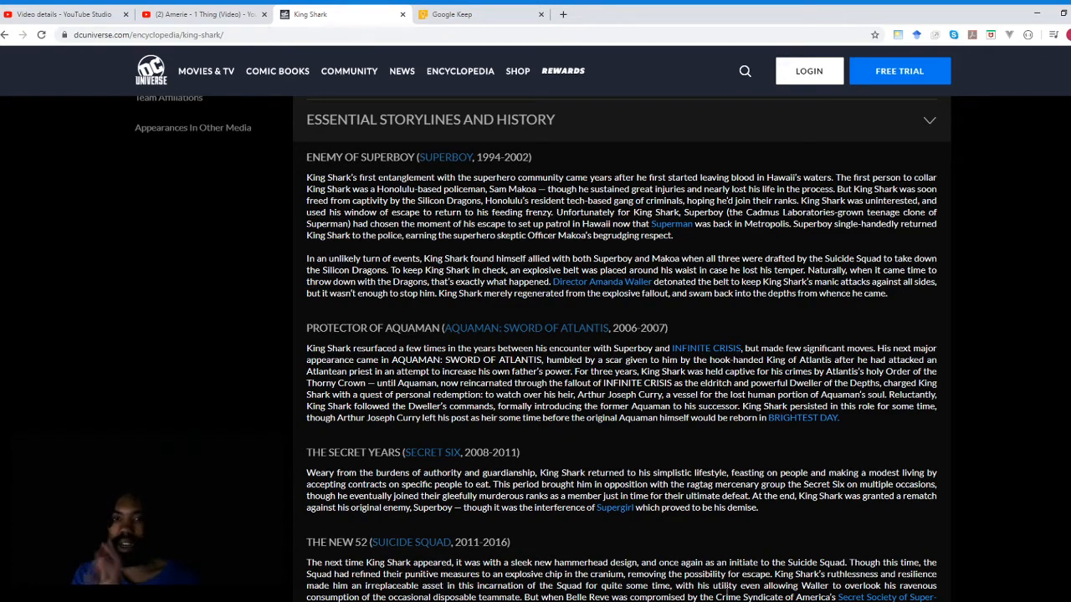
pyautogui.scroll(-3)
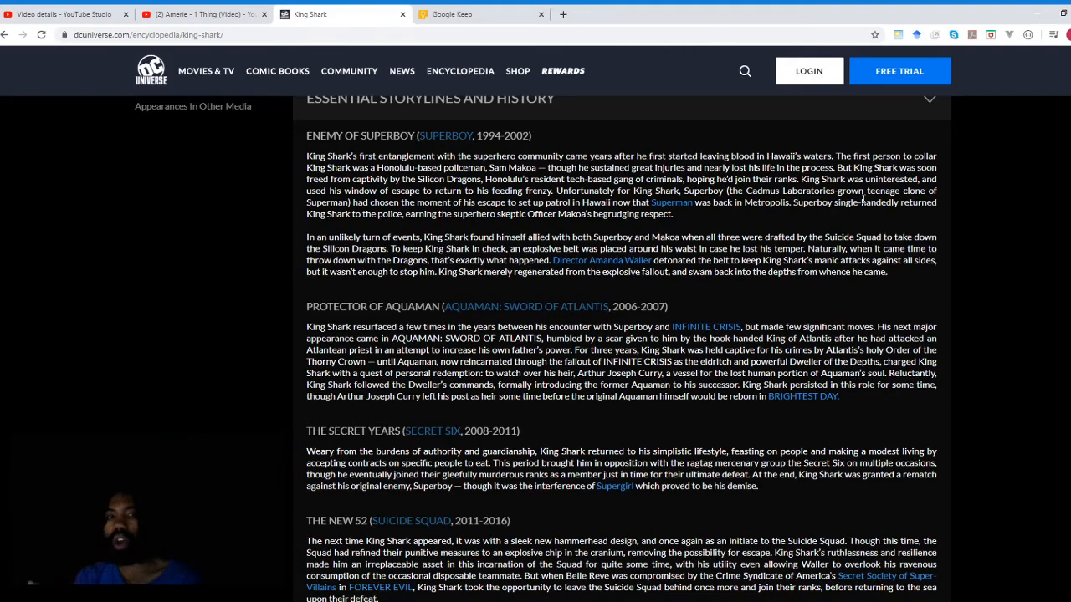
pyautogui.moveTo(843, 282)
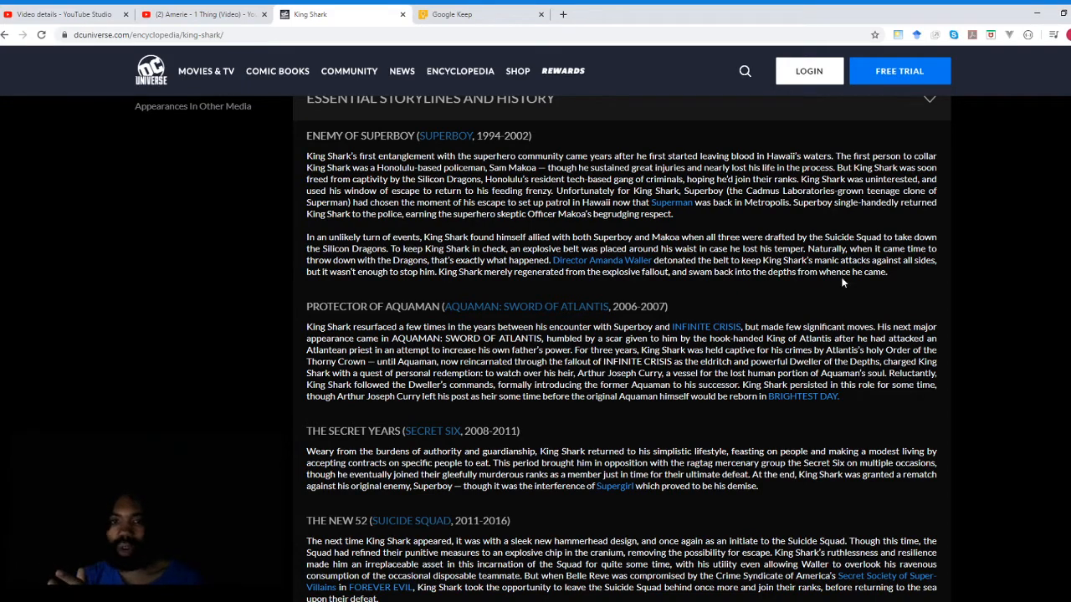
pyautogui.scroll(-3)
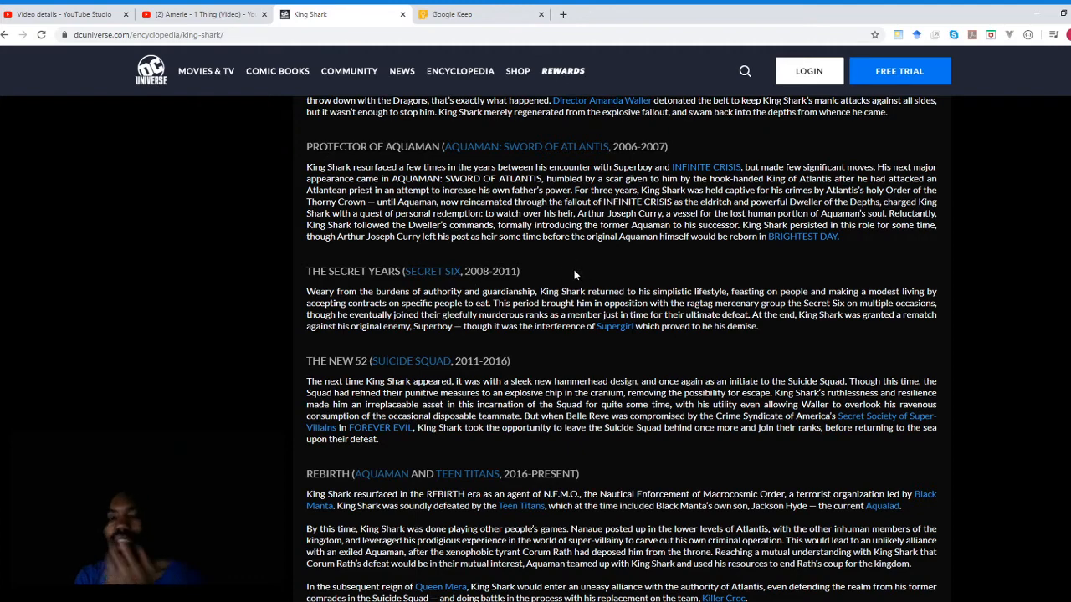
pyautogui.scroll(-3)
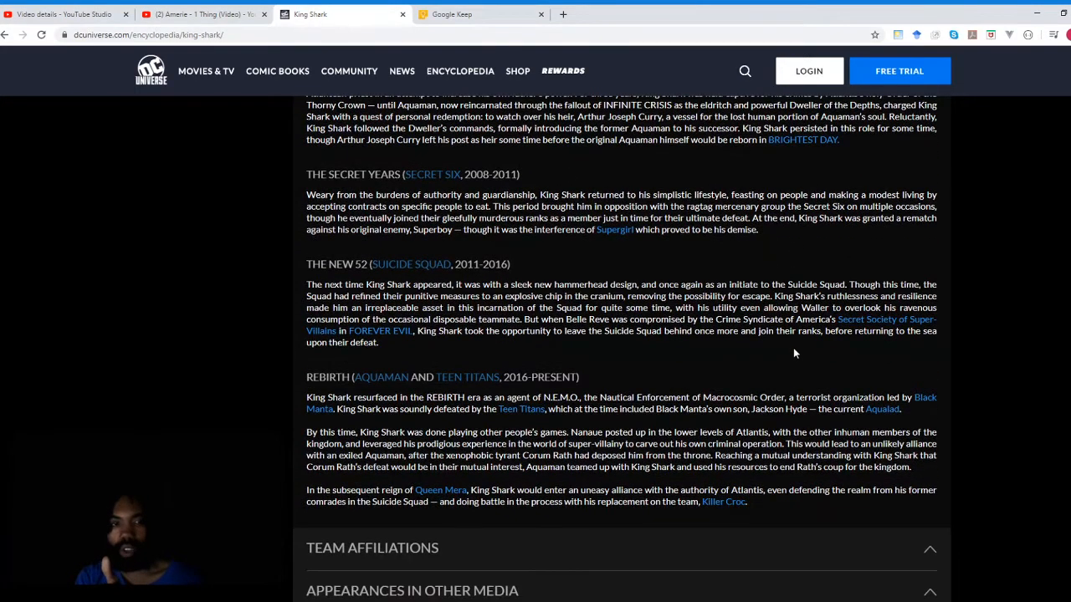
pyautogui.moveTo(423, 205)
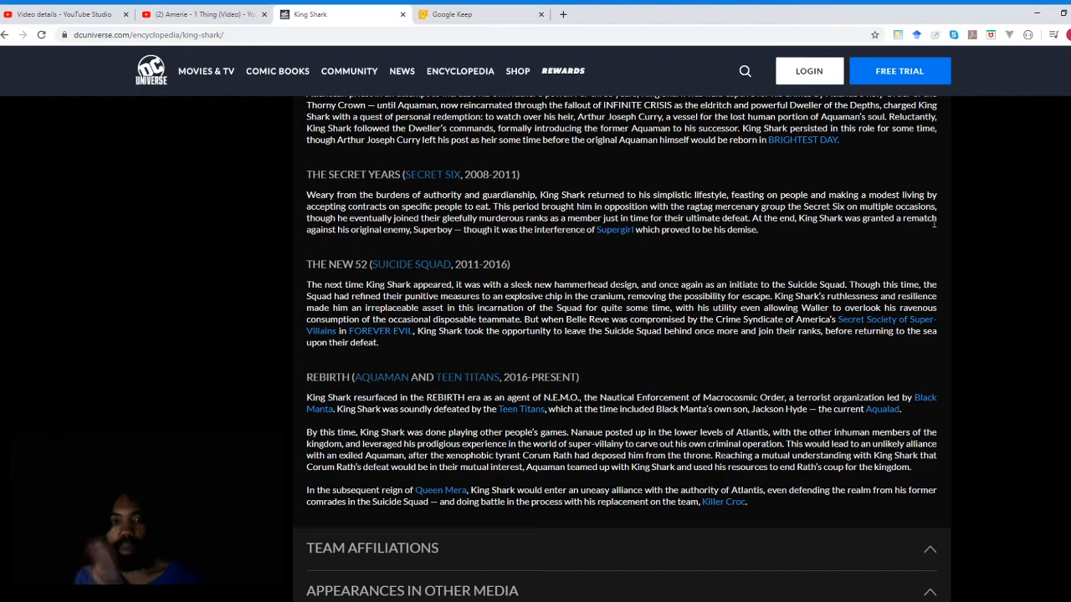
pyautogui.moveTo(803, 248)
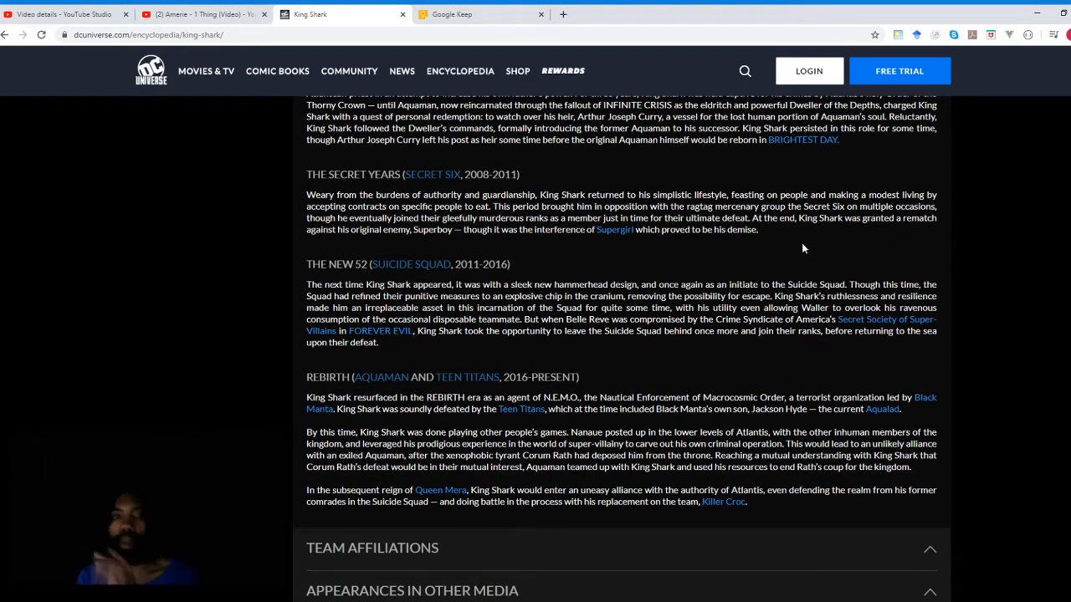
pyautogui.scroll(3)
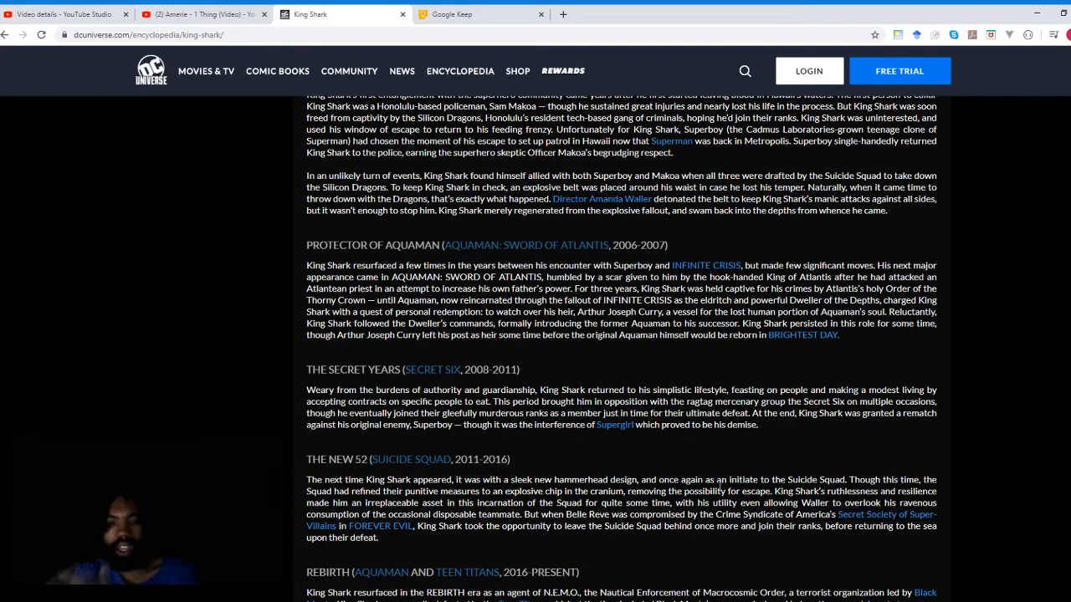
pyautogui.scroll(-3)
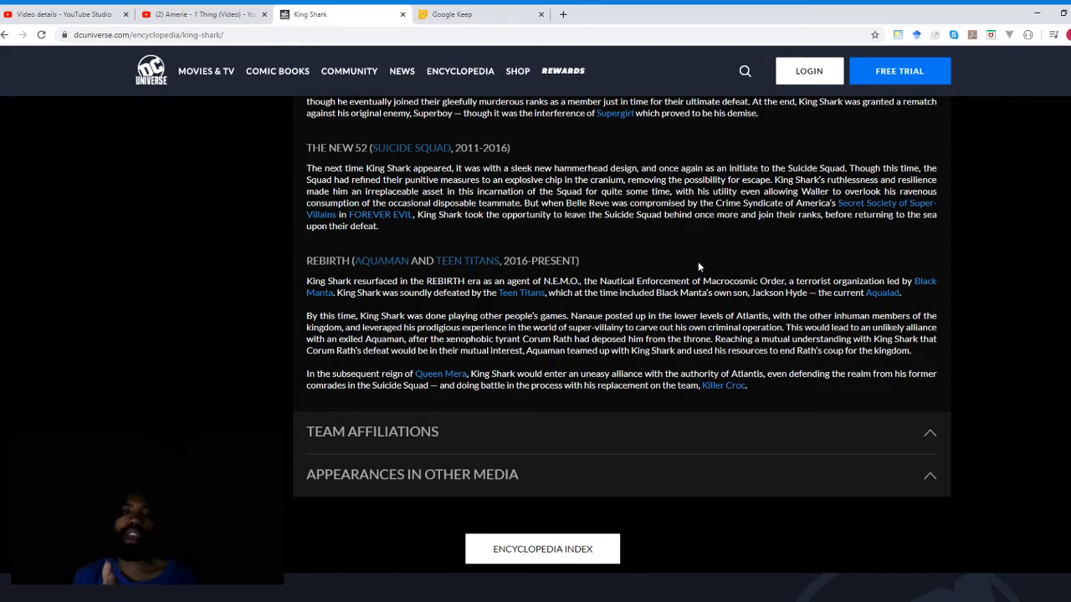
# - Scroll through King Shark's Essential Storylines and History section, rereading his story arcs
pyautogui.scroll(3)
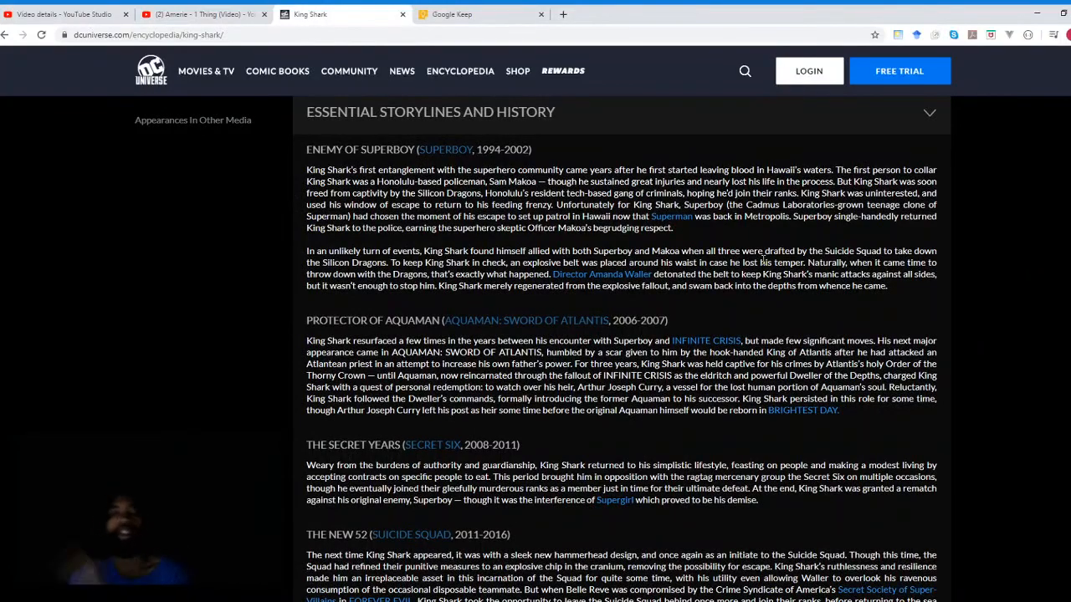
pyautogui.scroll(-3)
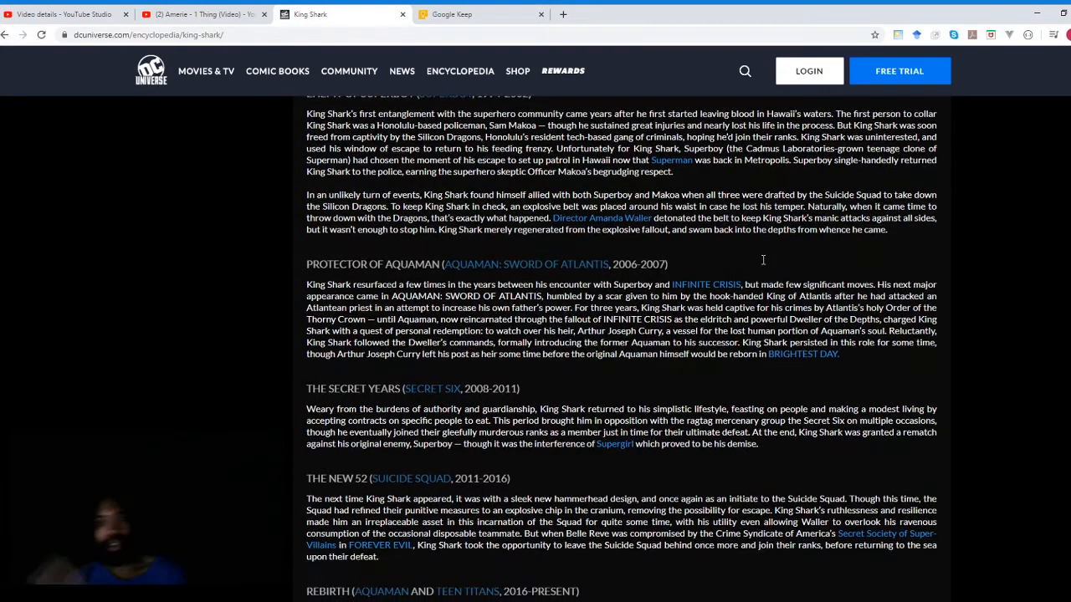
pyautogui.scroll(-3)
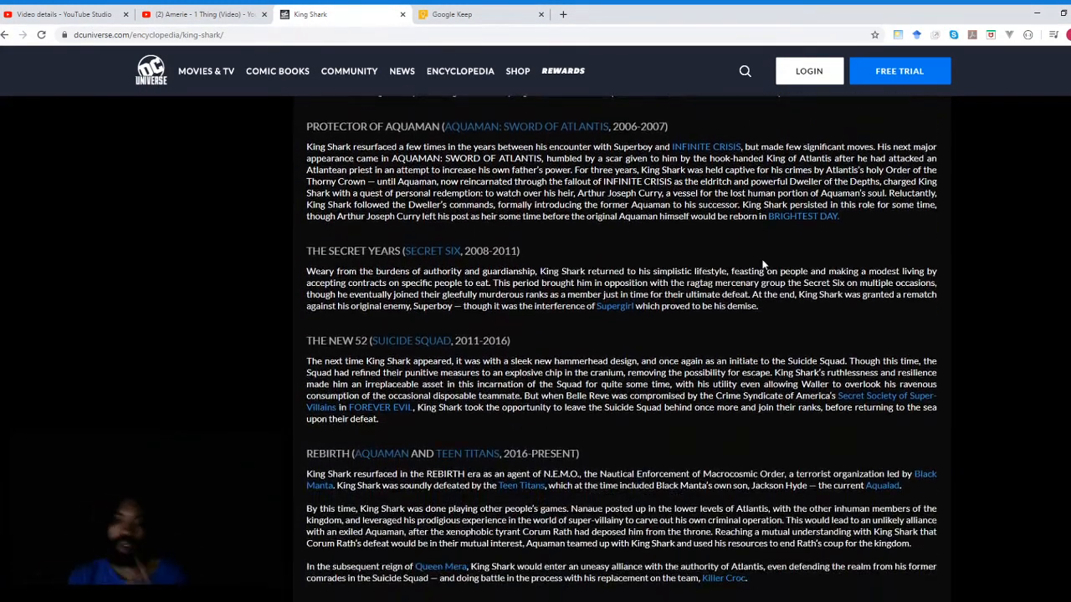
pyautogui.scroll(-3)
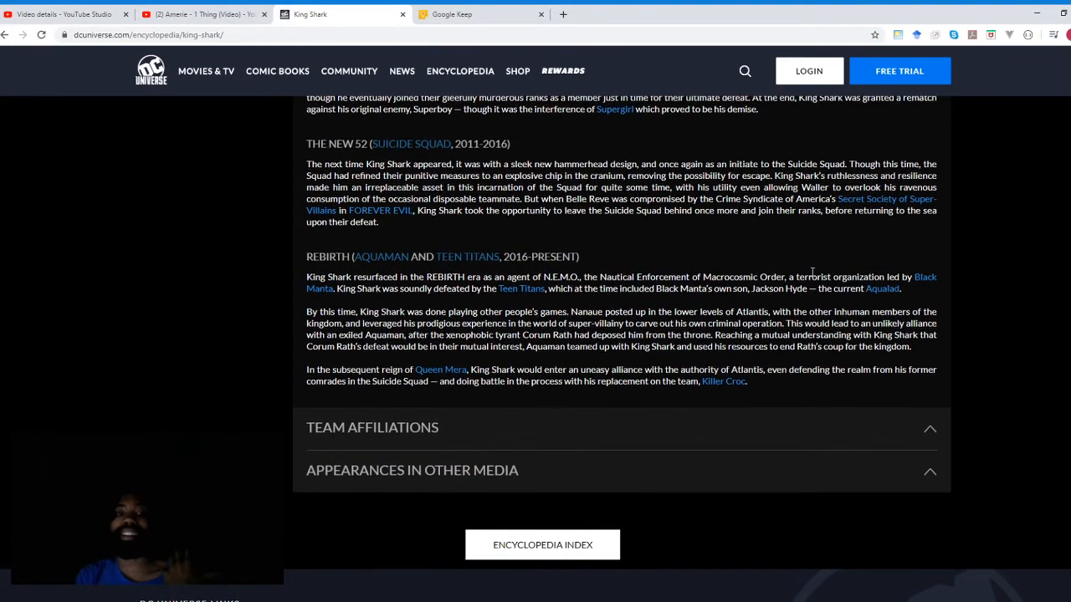
pyautogui.scroll(3)
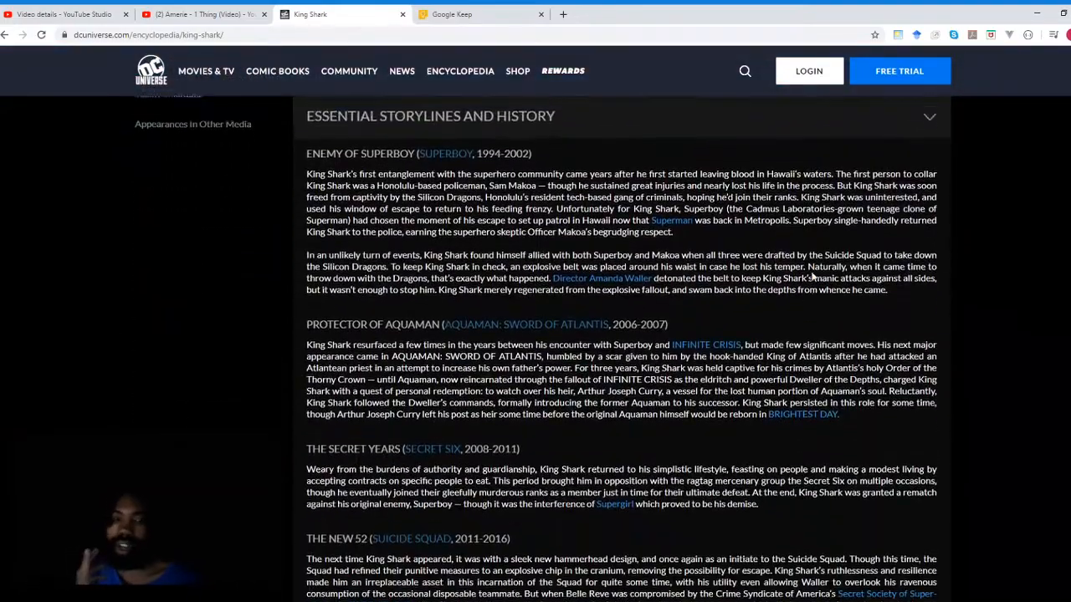
pyautogui.scroll(-3)
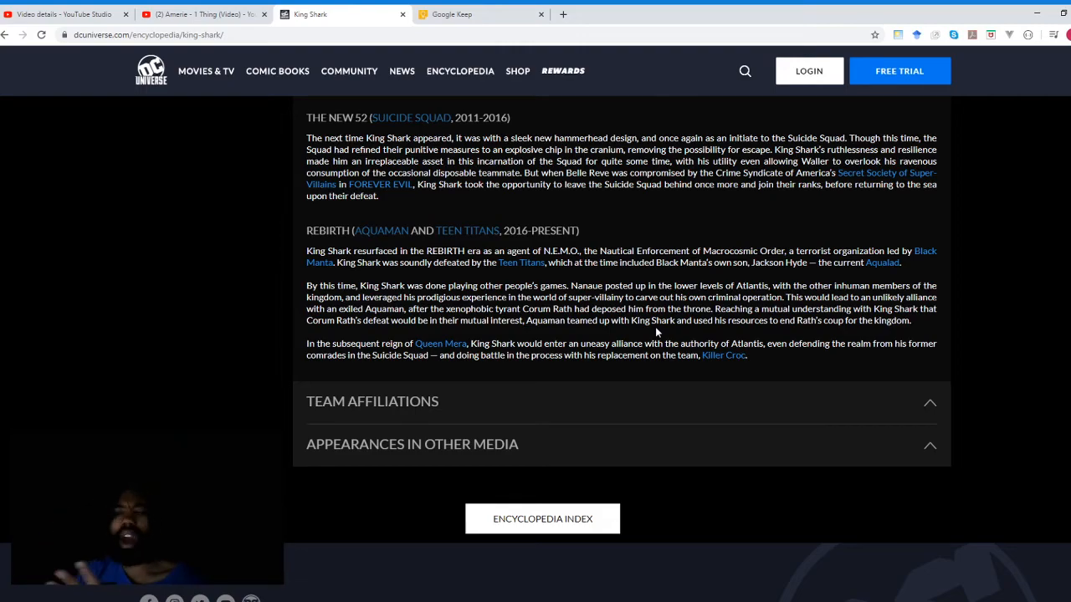
# - Continue down to the Appearances in Other Media section listing television, film and video games
pyautogui.scroll(-3)
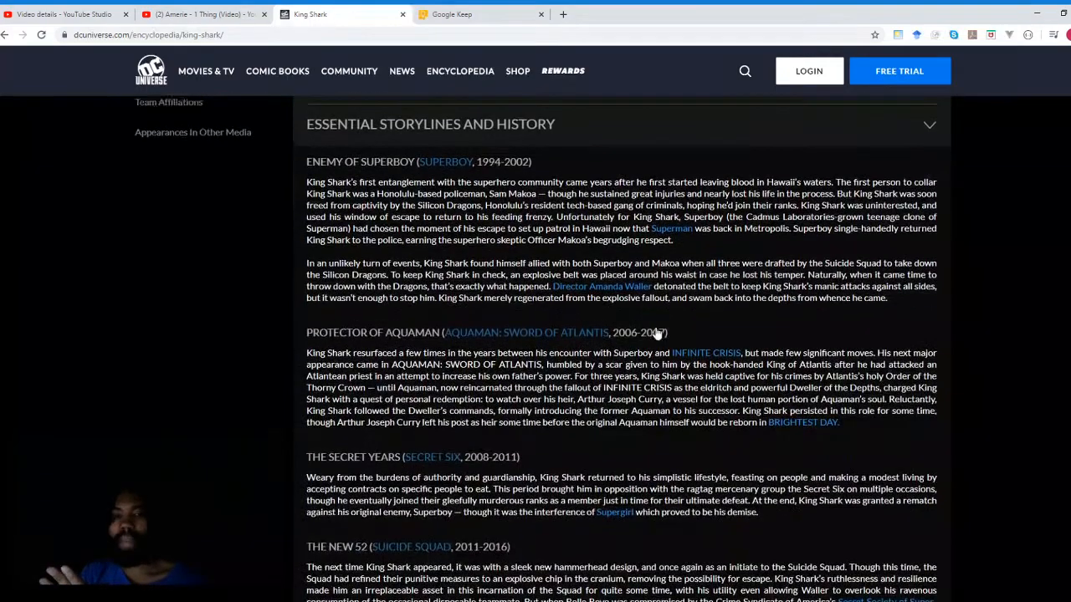
pyautogui.scroll(-3)
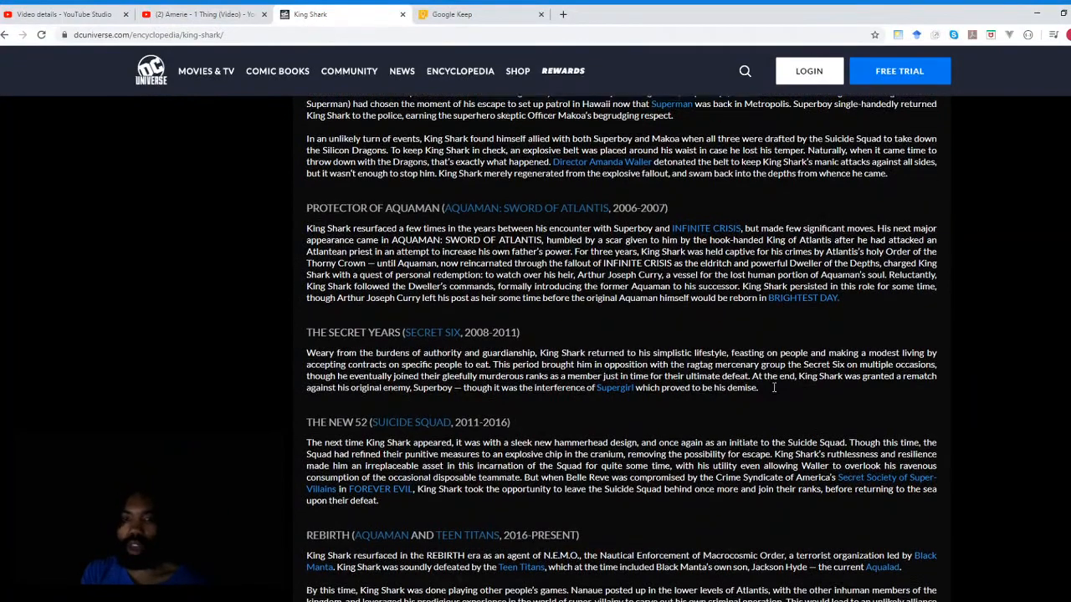
pyautogui.scroll(-3)
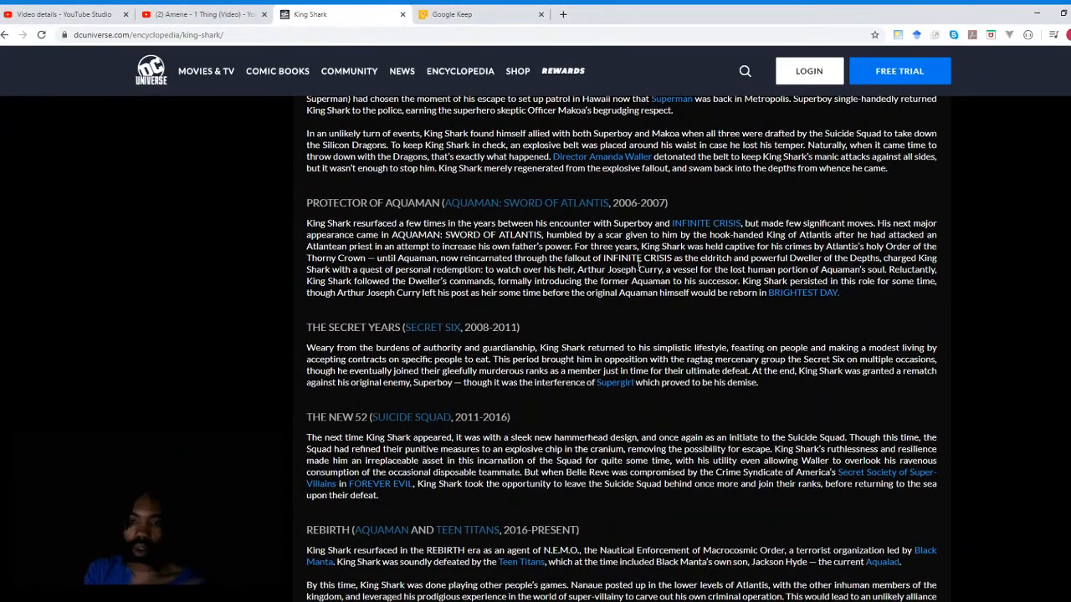
pyautogui.moveTo(721, 297)
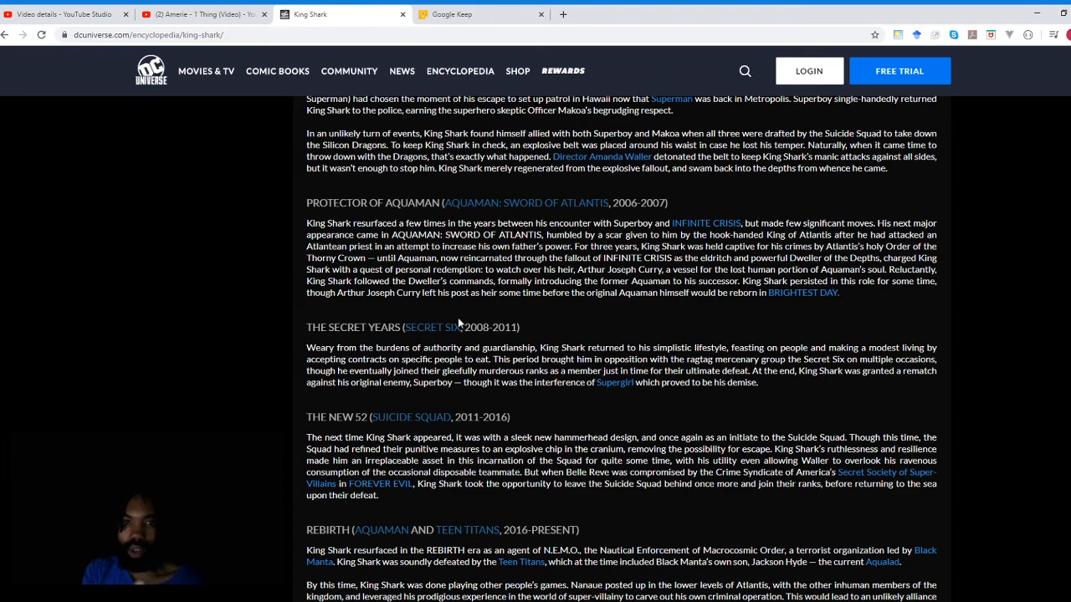
pyautogui.scroll(-3)
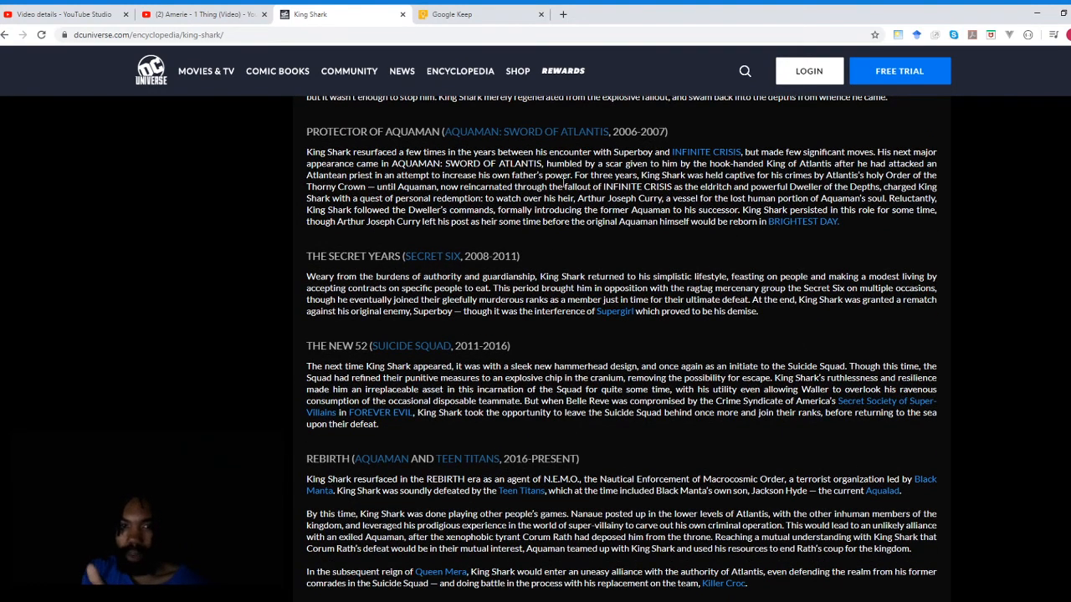
pyautogui.scroll(-3)
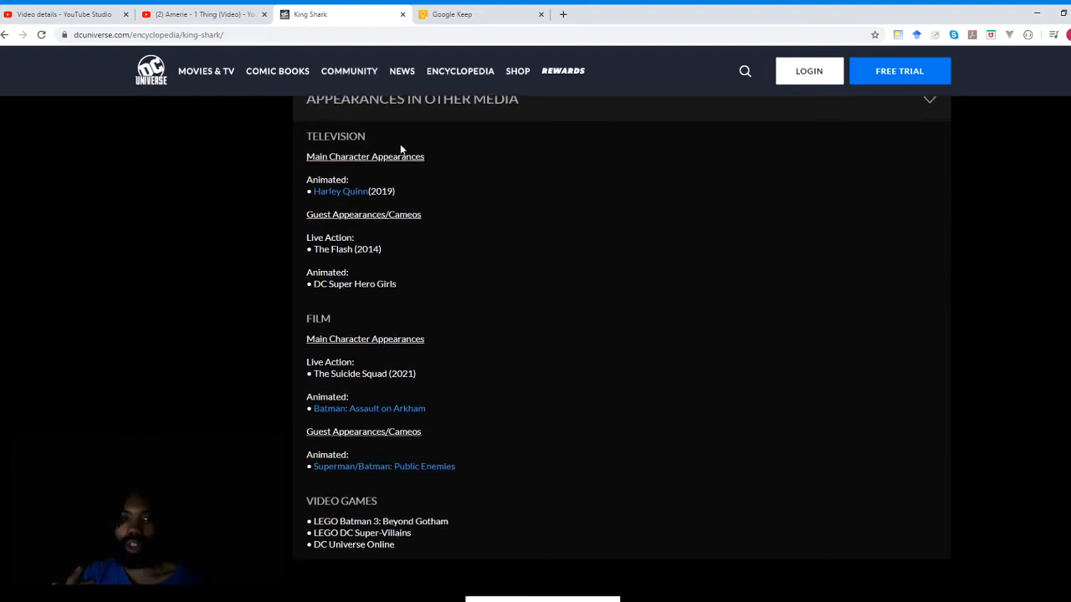
pyautogui.moveTo(327, 205)
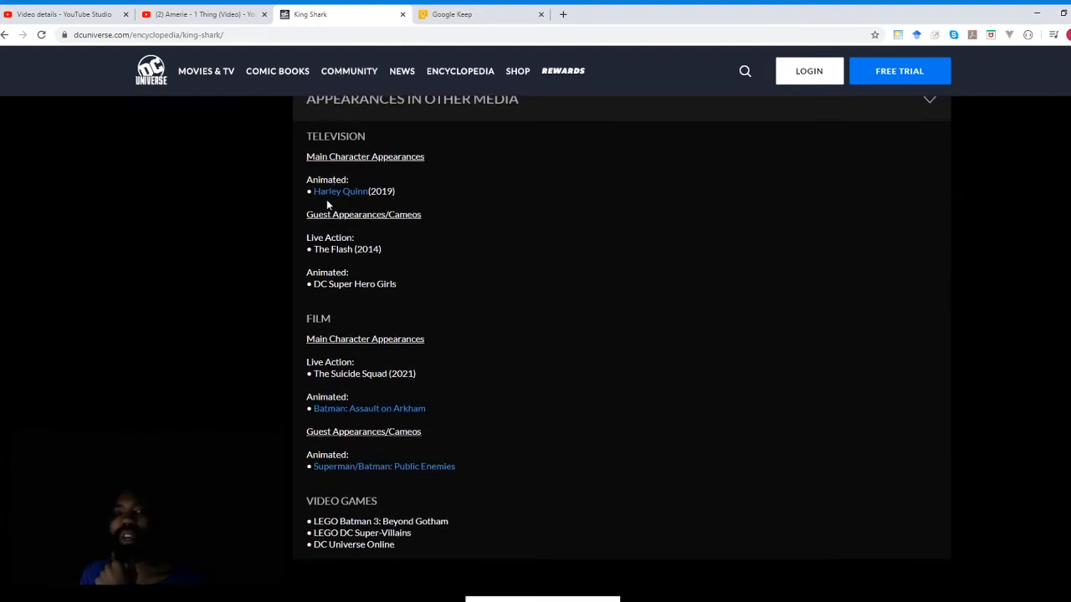
pyautogui.moveTo(433, 268)
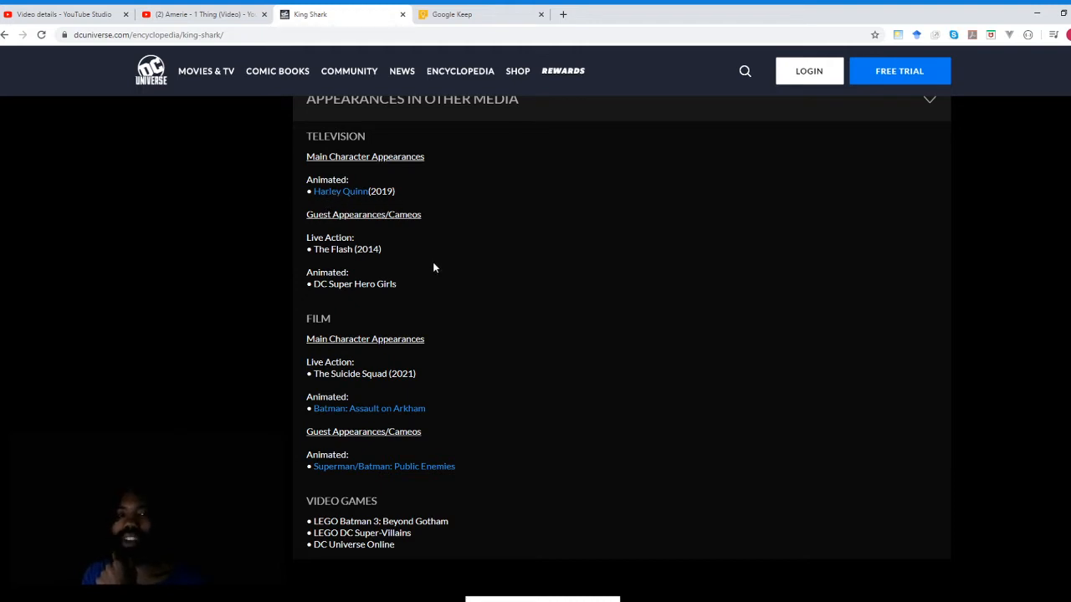
pyautogui.moveTo(526, 222)
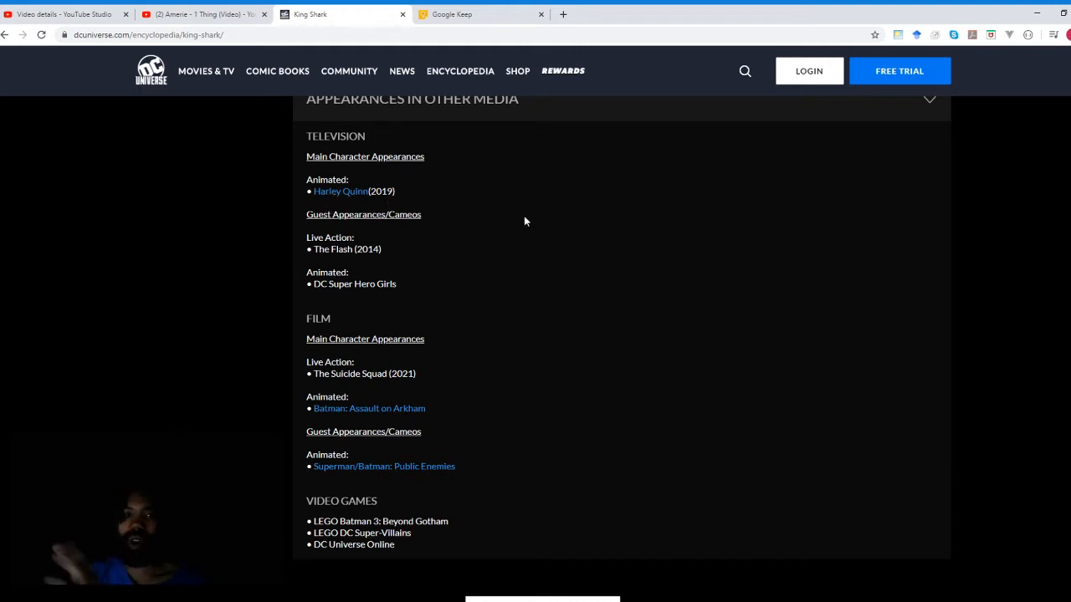
pyautogui.moveTo(431, 318)
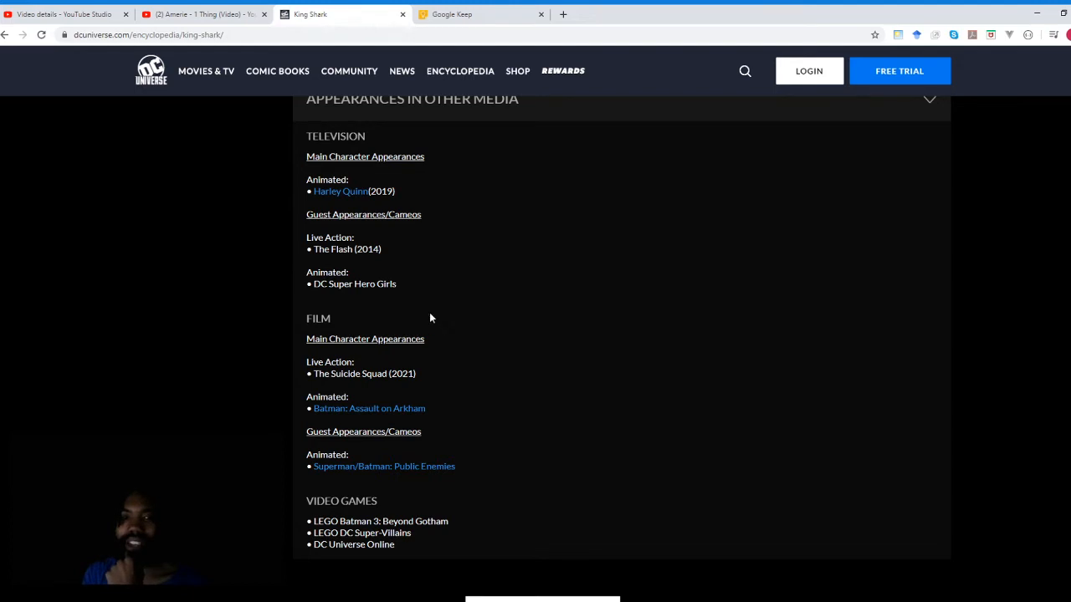
pyautogui.moveTo(389, 271)
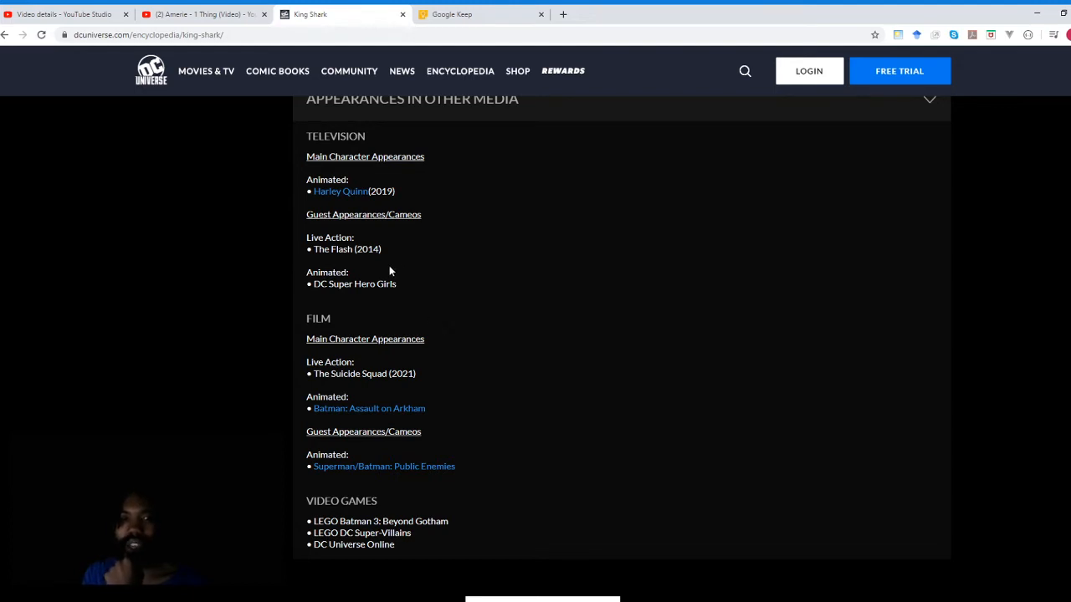
pyautogui.moveTo(399, 266)
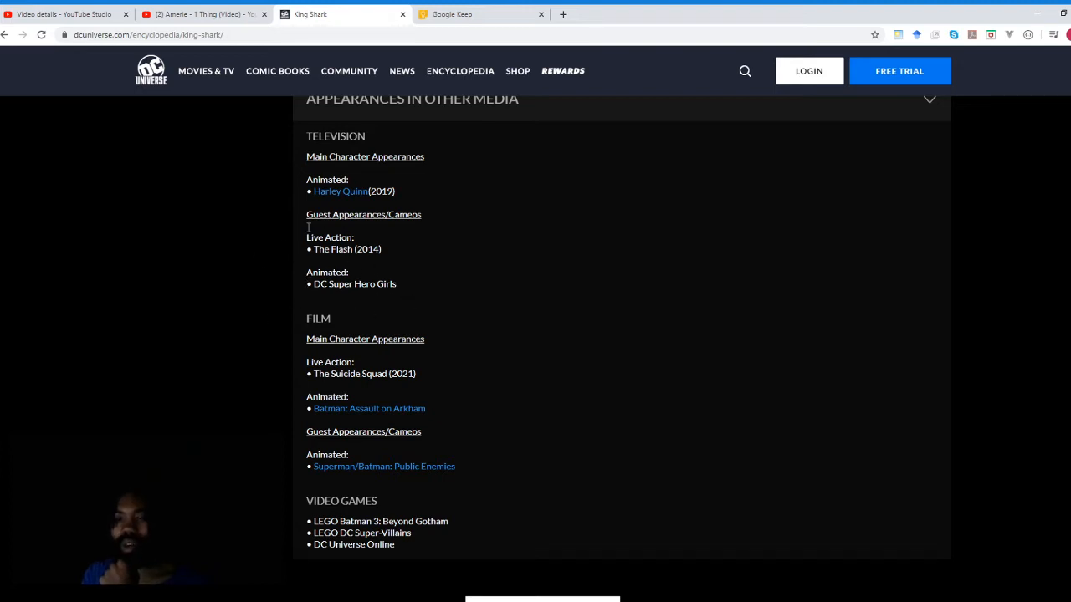
pyautogui.moveTo(384, 314)
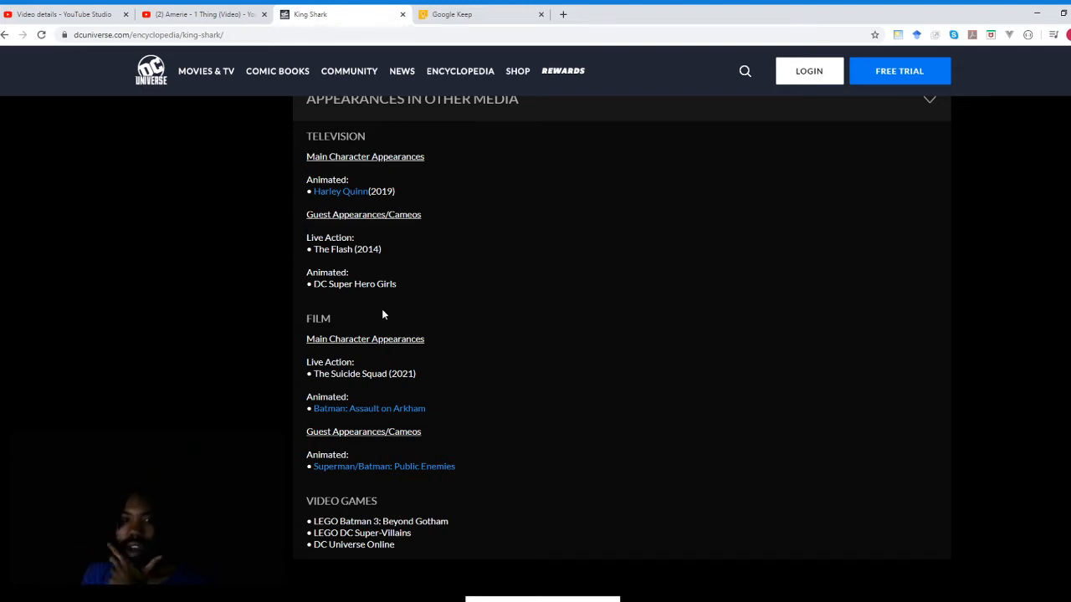
pyautogui.moveTo(446, 374)
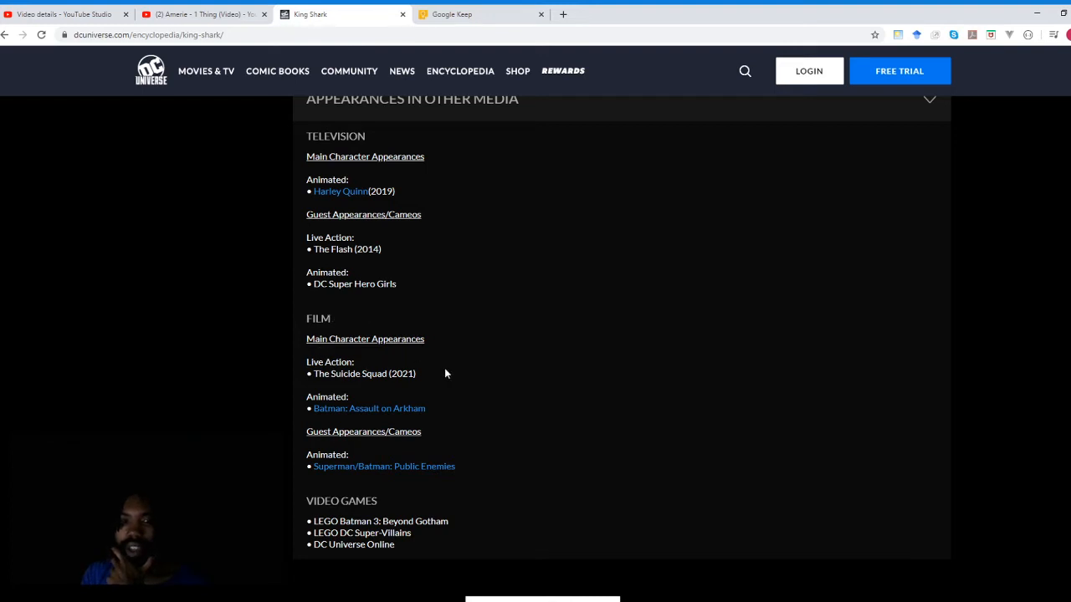
pyautogui.moveTo(435, 376)
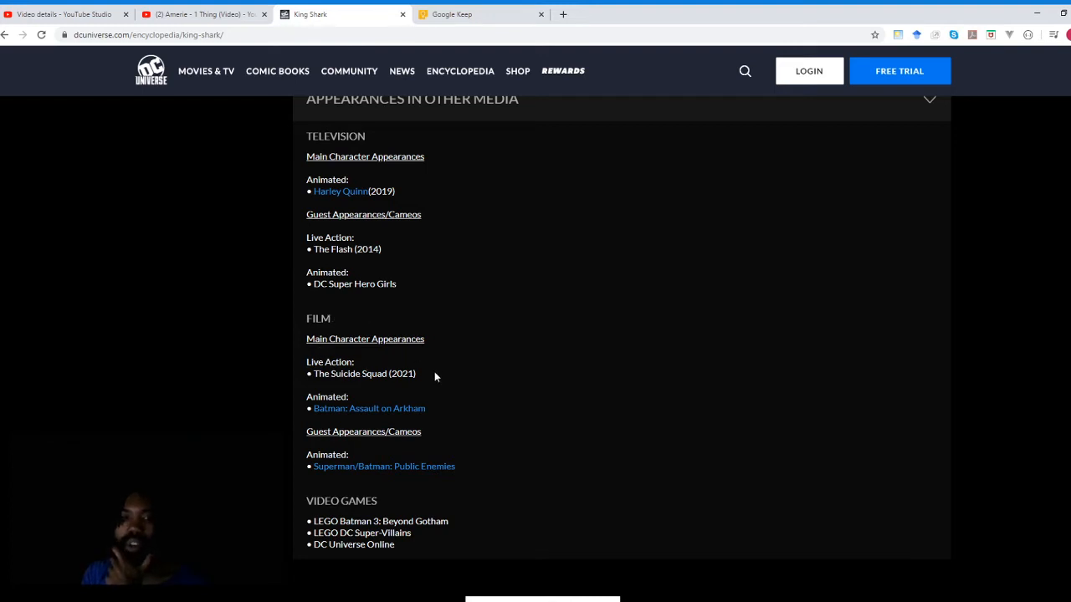
pyautogui.moveTo(547, 347)
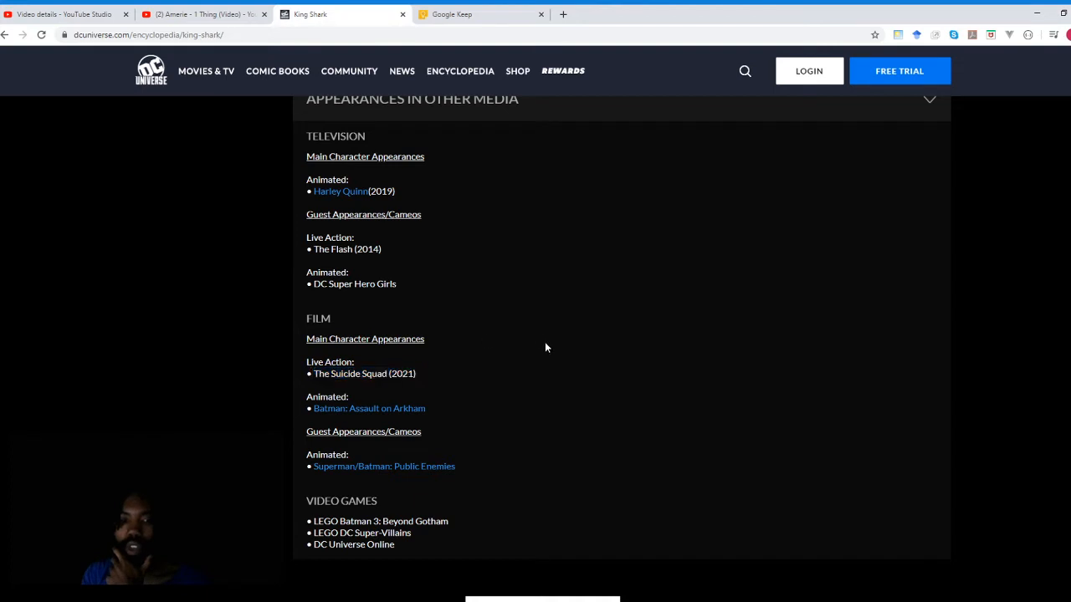
pyautogui.moveTo(428, 417)
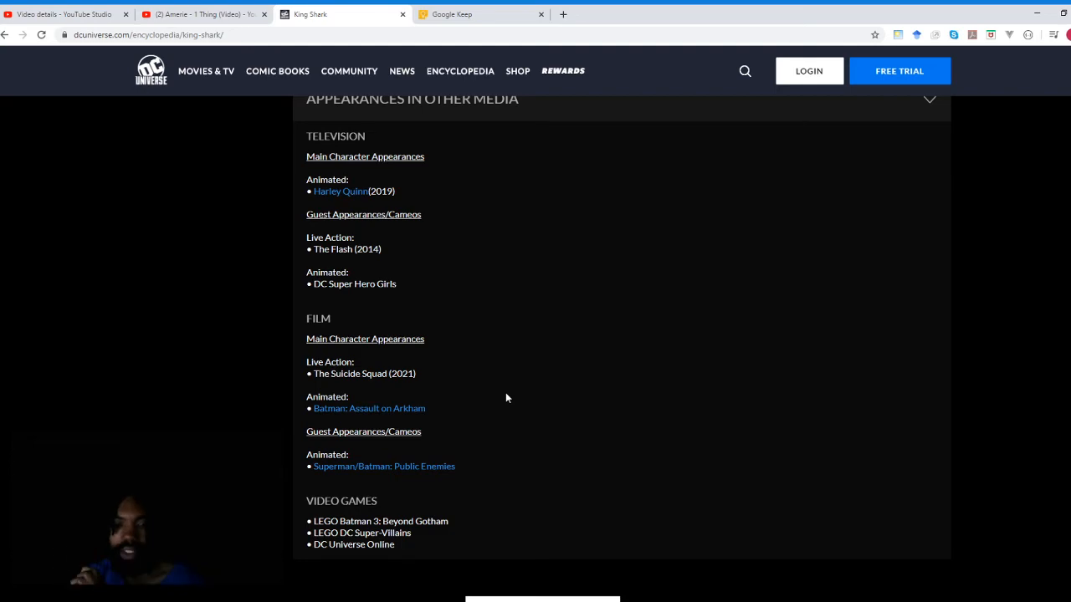
pyautogui.scroll(3)
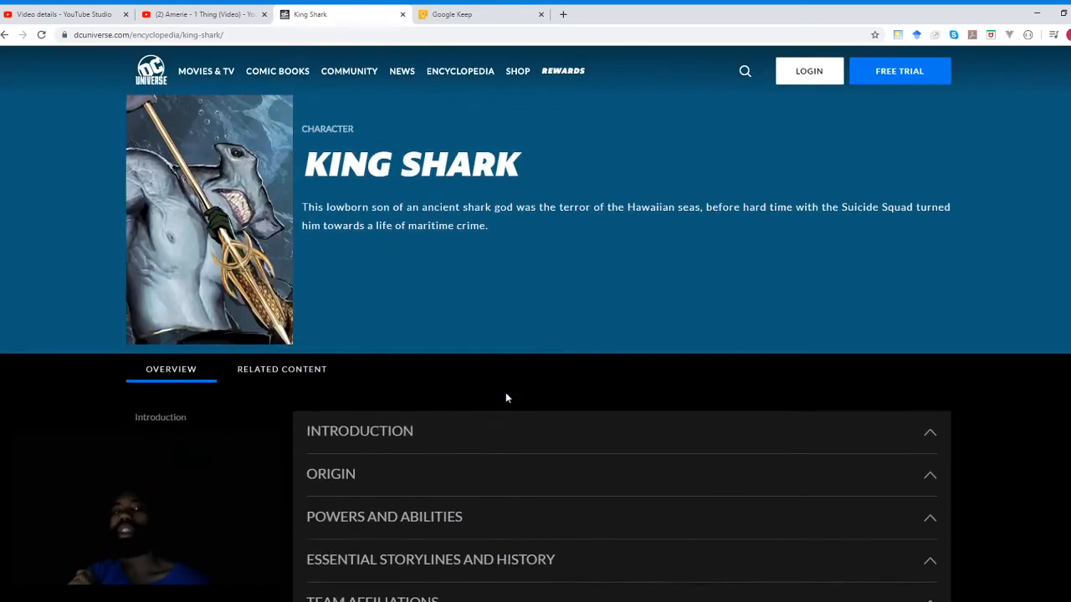
pyautogui.moveTo(628, 363)
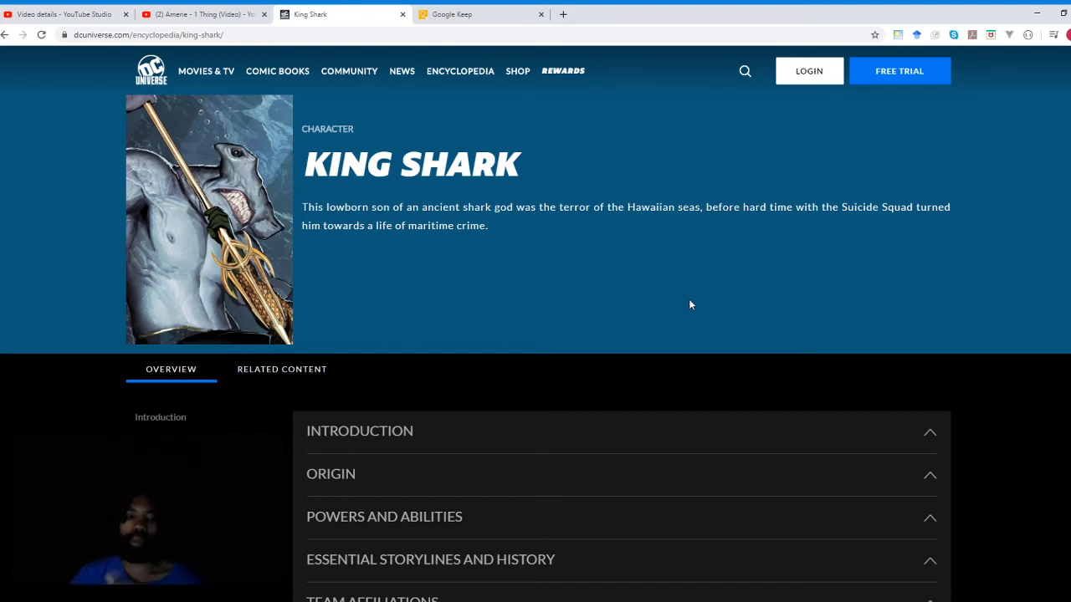
pyautogui.scroll(-3)
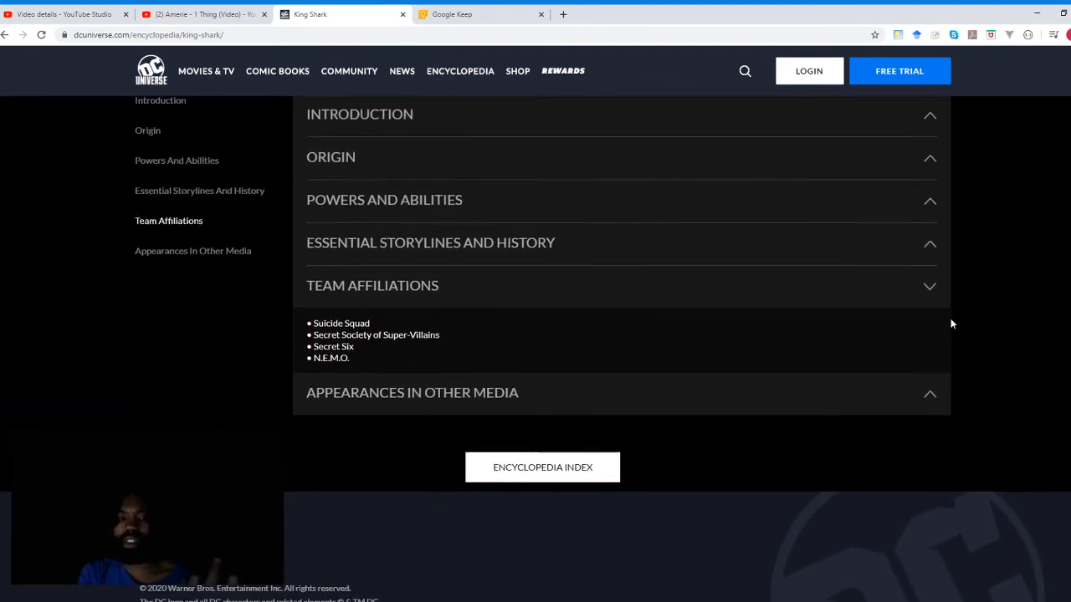
pyautogui.scroll(3)
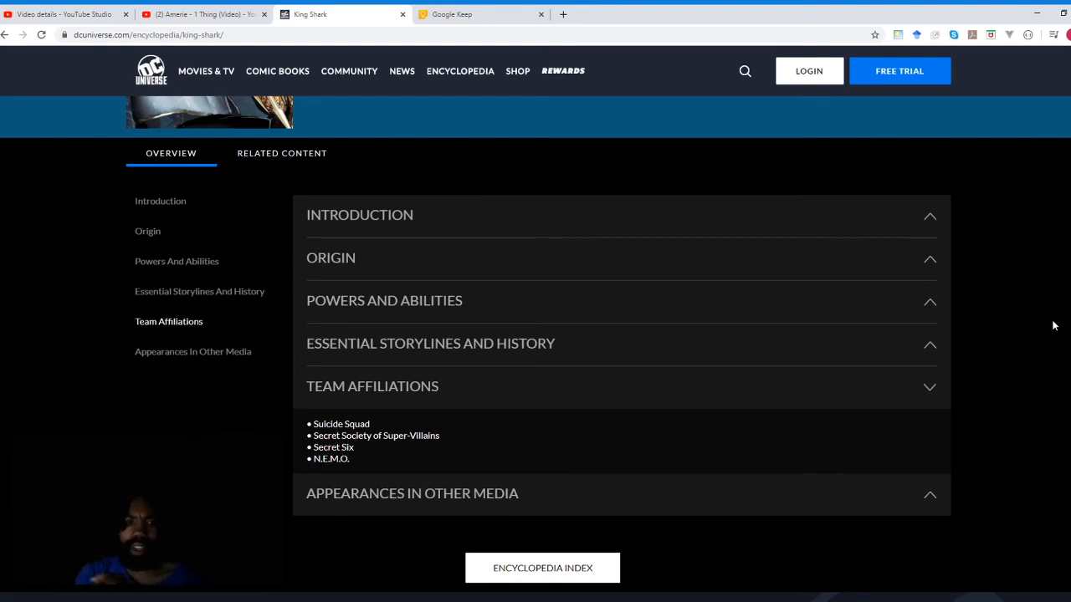
pyautogui.moveTo(985, 339)
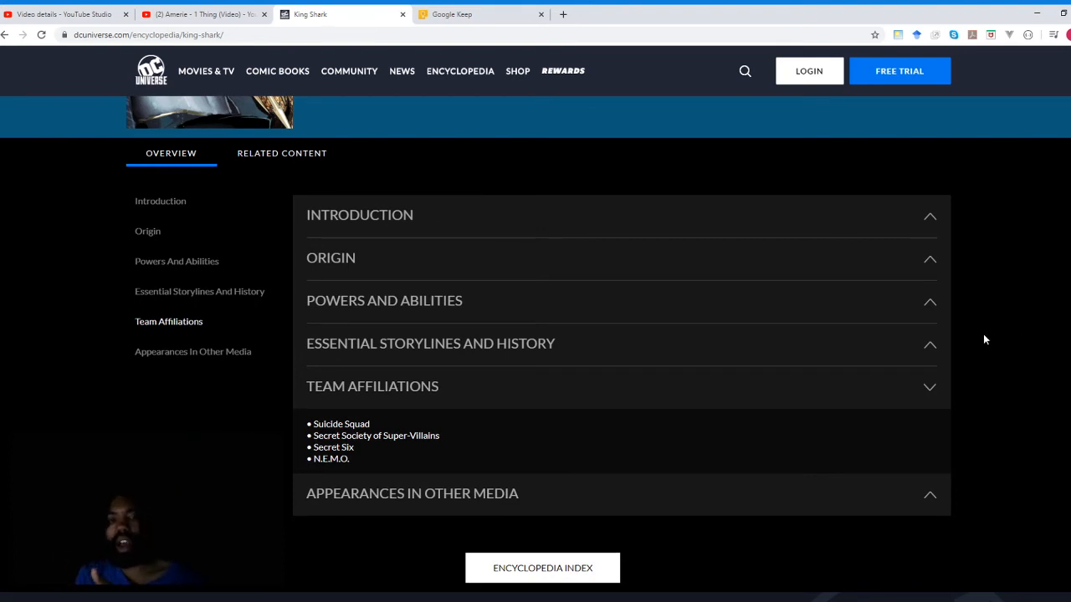
pyautogui.moveTo(444, 438)
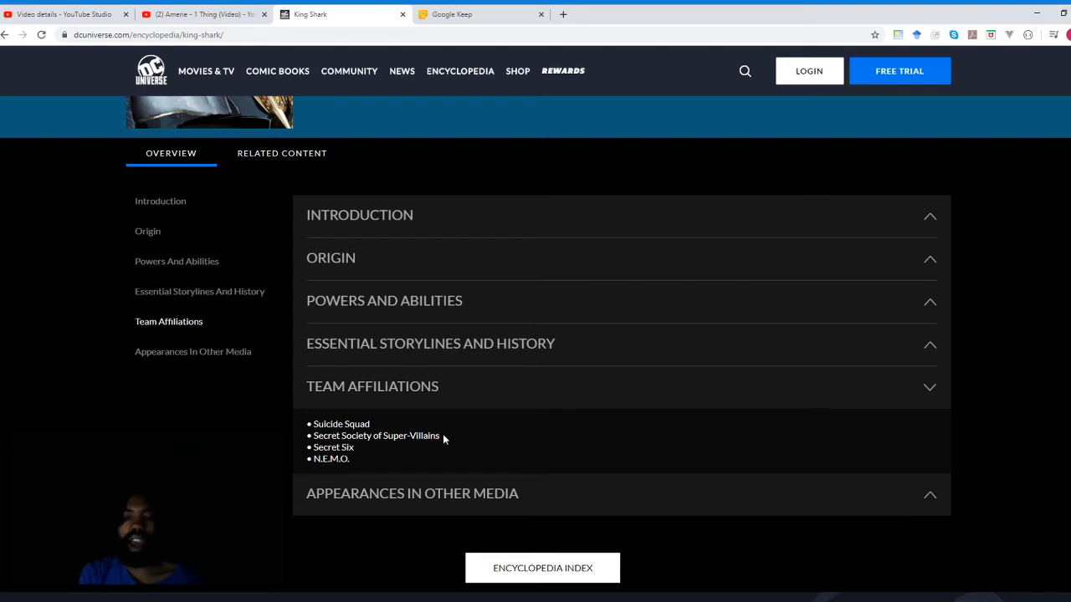
pyautogui.doubleClick(376, 435)
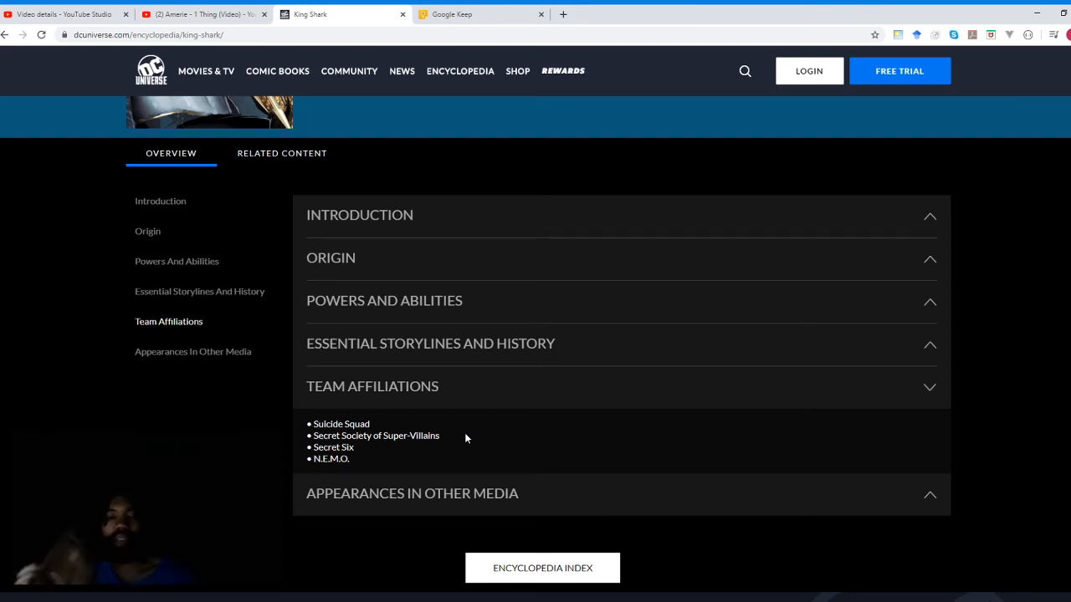
pyautogui.moveTo(463, 304)
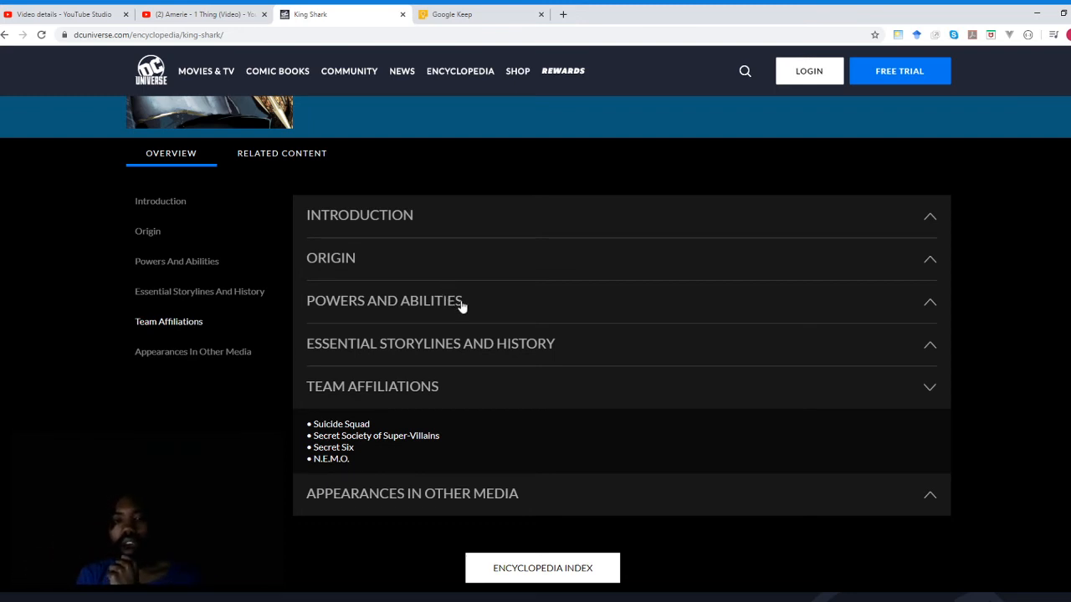
# - Scroll the King Shark page to bring the Origin and Powers and Abilities headers into view
pyautogui.scroll(-3)
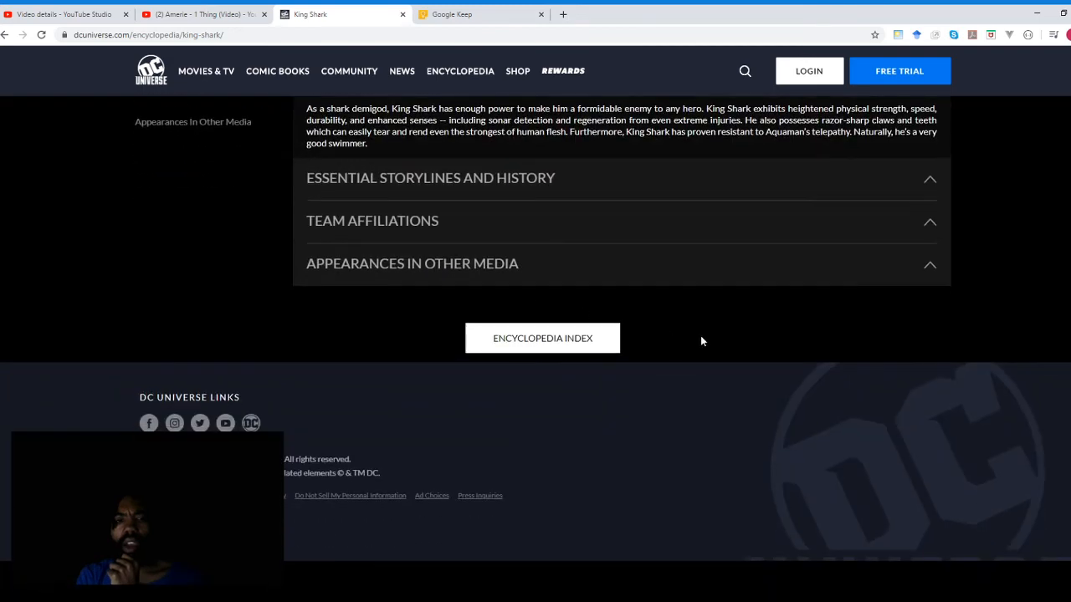
pyautogui.scroll(3)
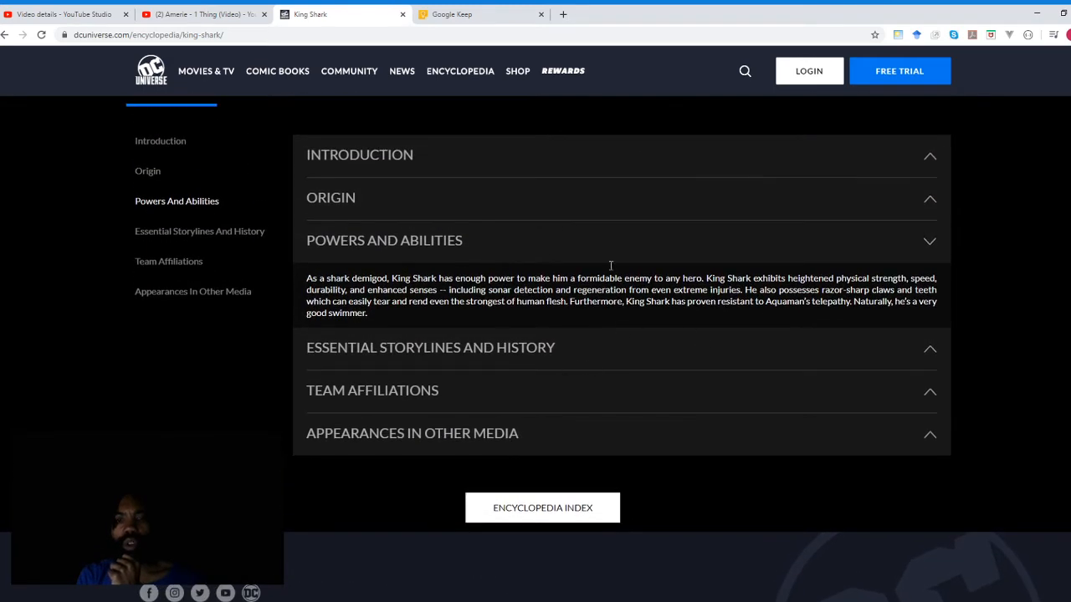
pyautogui.moveTo(620, 347)
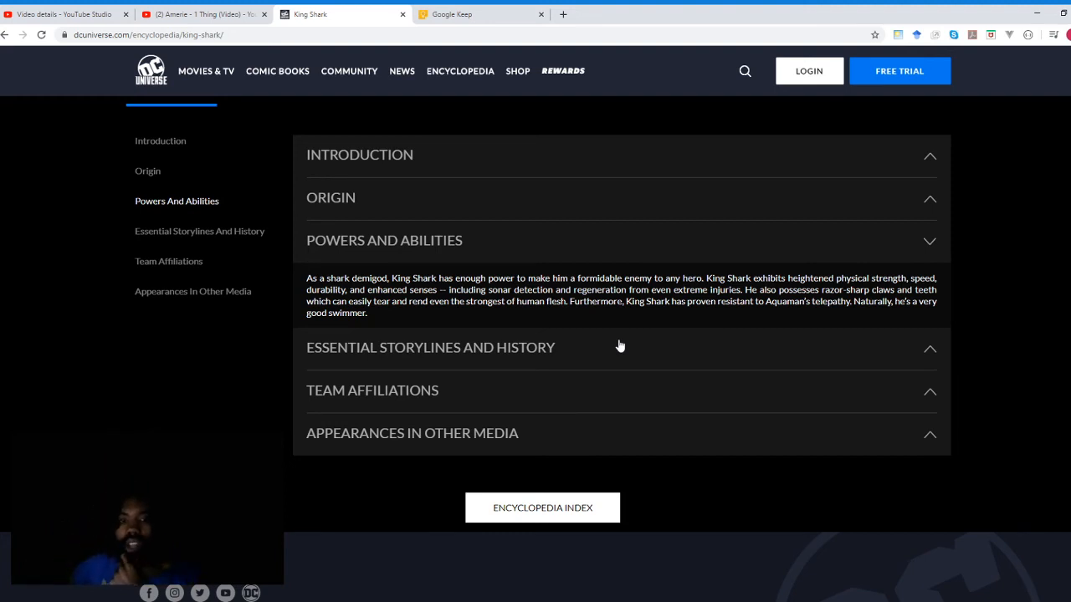
pyautogui.moveTo(545, 201)
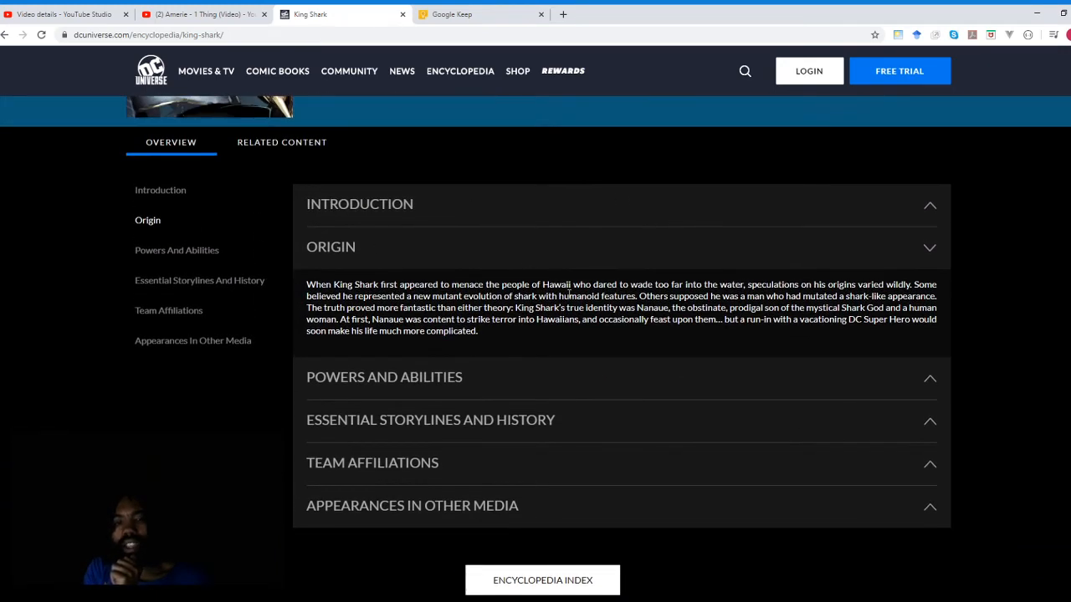
# - Scroll the King Shark page around the Introduction and Origin sections
pyautogui.scroll(-3)
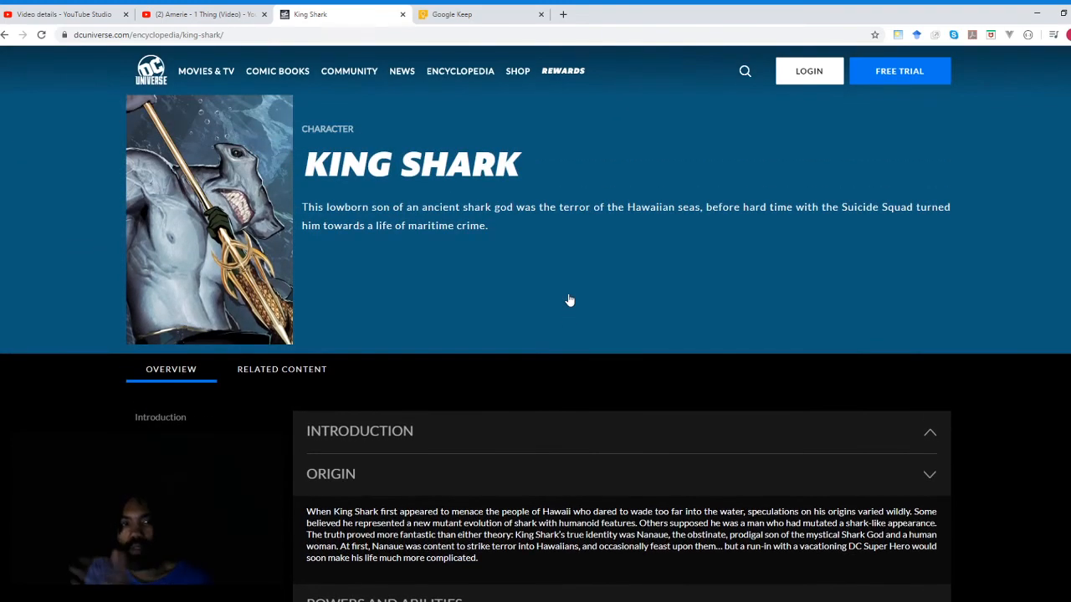
pyautogui.scroll(-3)
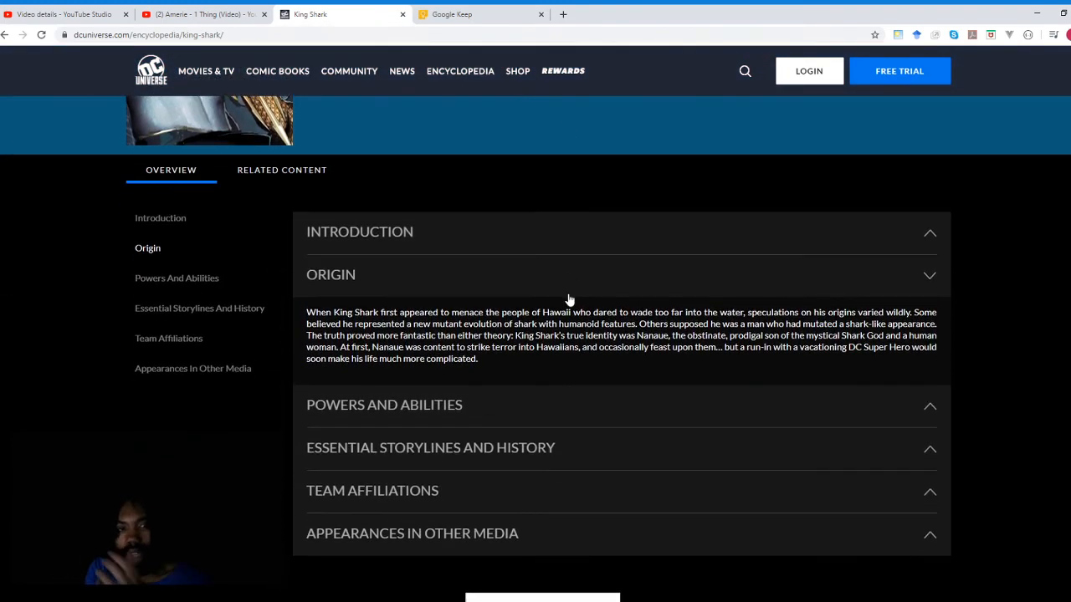
pyautogui.moveTo(548, 237)
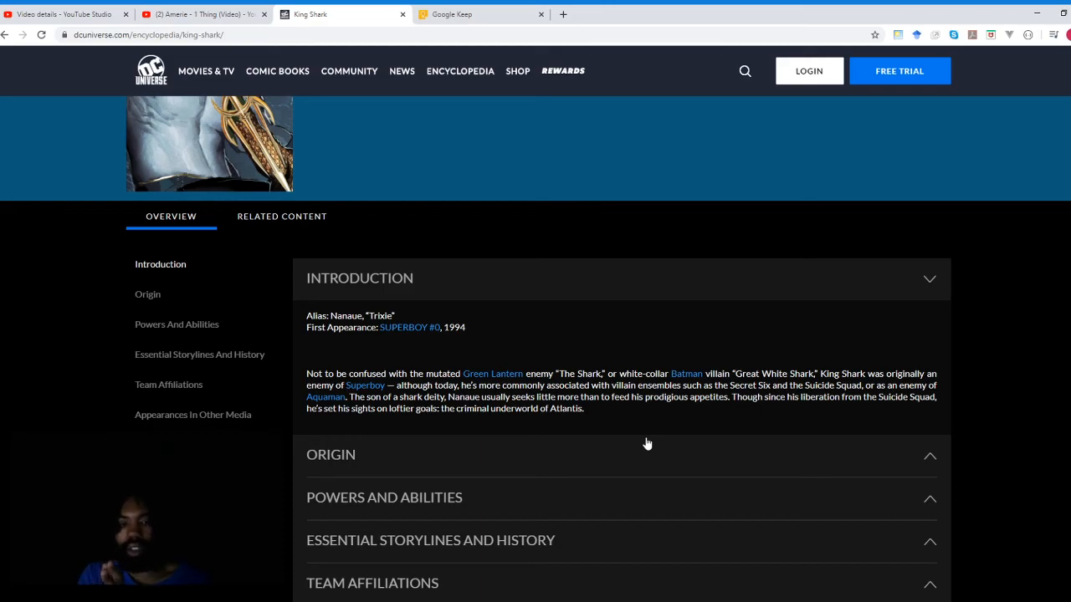
# - Scroll down to the Essential Storylines and History section opening with the Enemy of Superboy era
pyautogui.scroll(-3)
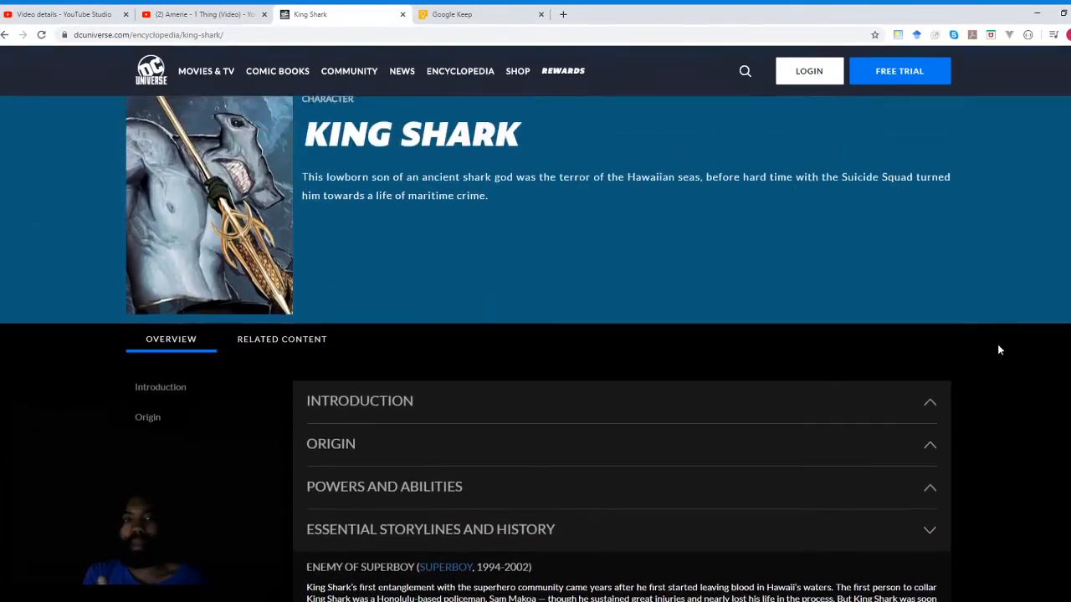
pyautogui.scroll(-3)
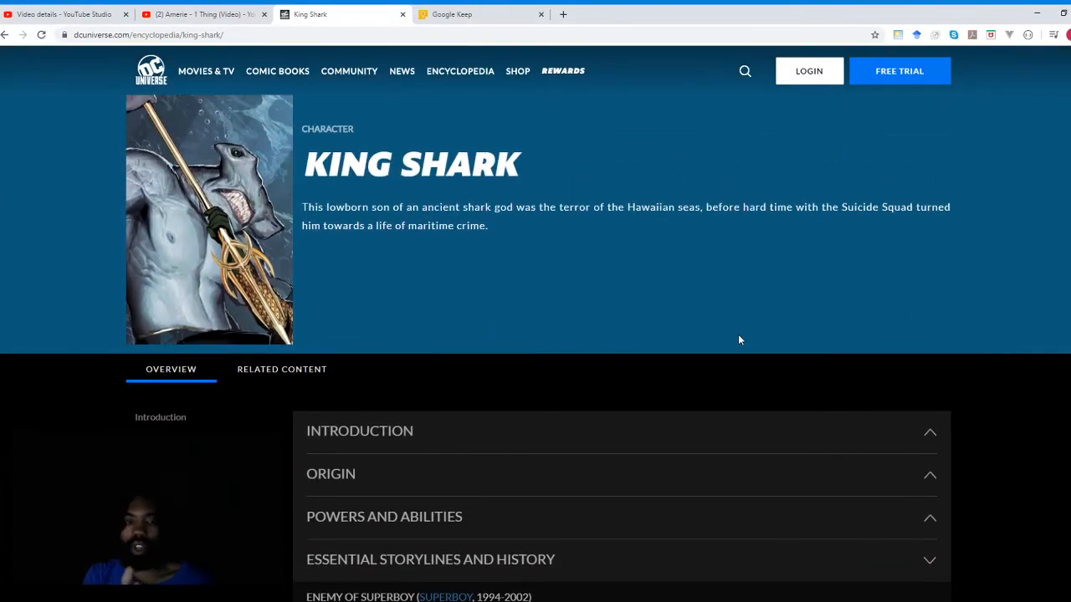